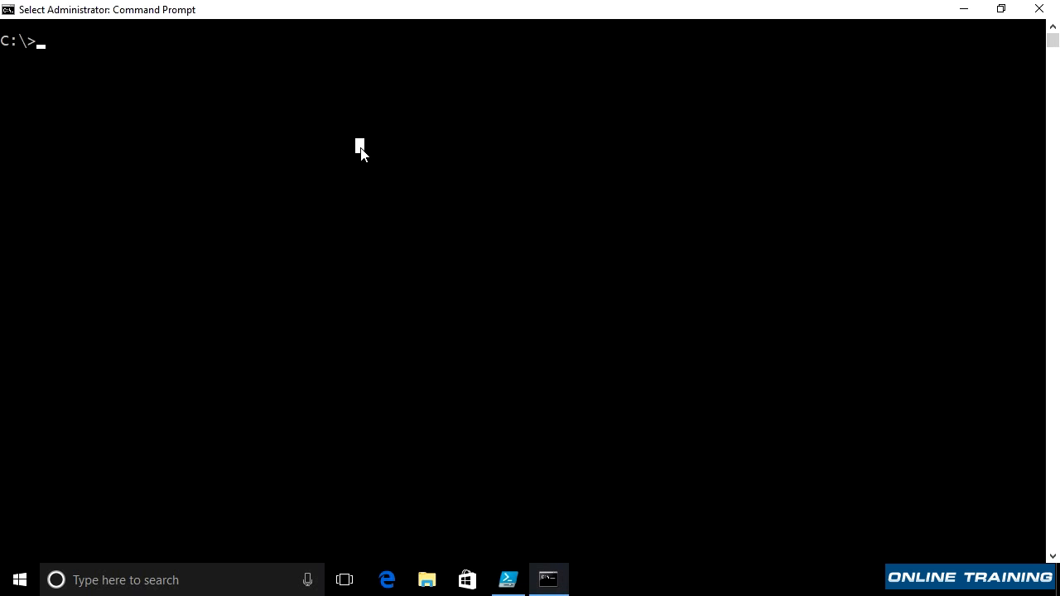
Run ipconfig and ipconfig /all, then highlight the DHCP Server 10.7.173.10 line.
text(ipconfig)
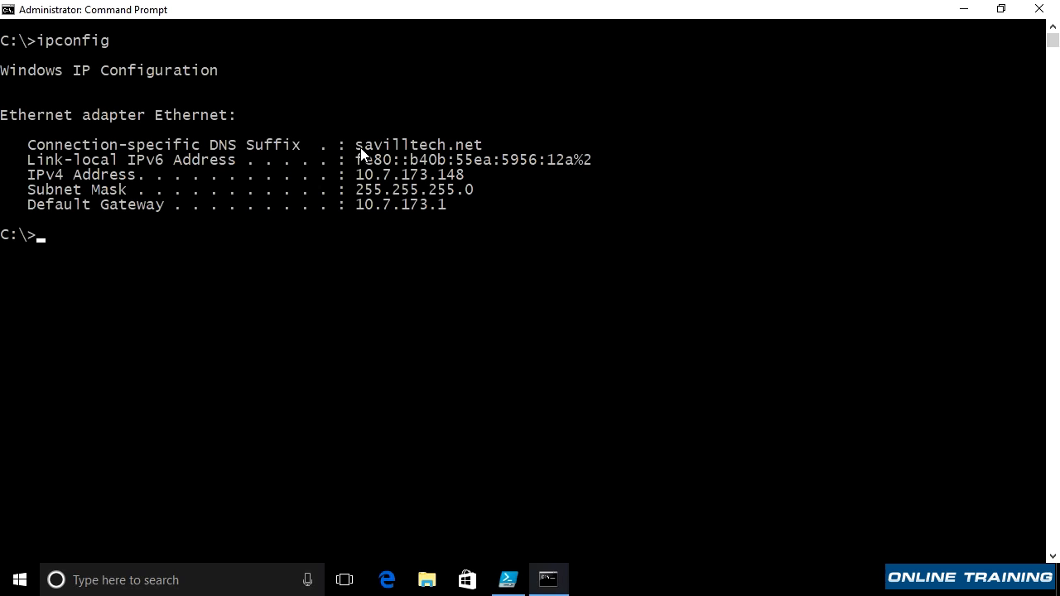
text(ipconfig /all)
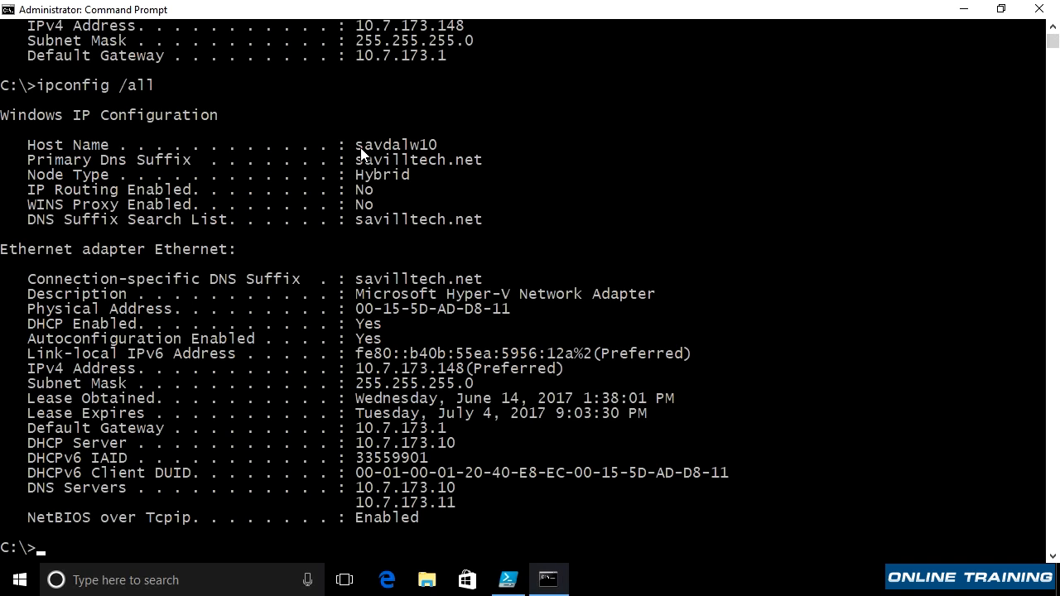
mouse_move(348, 301)
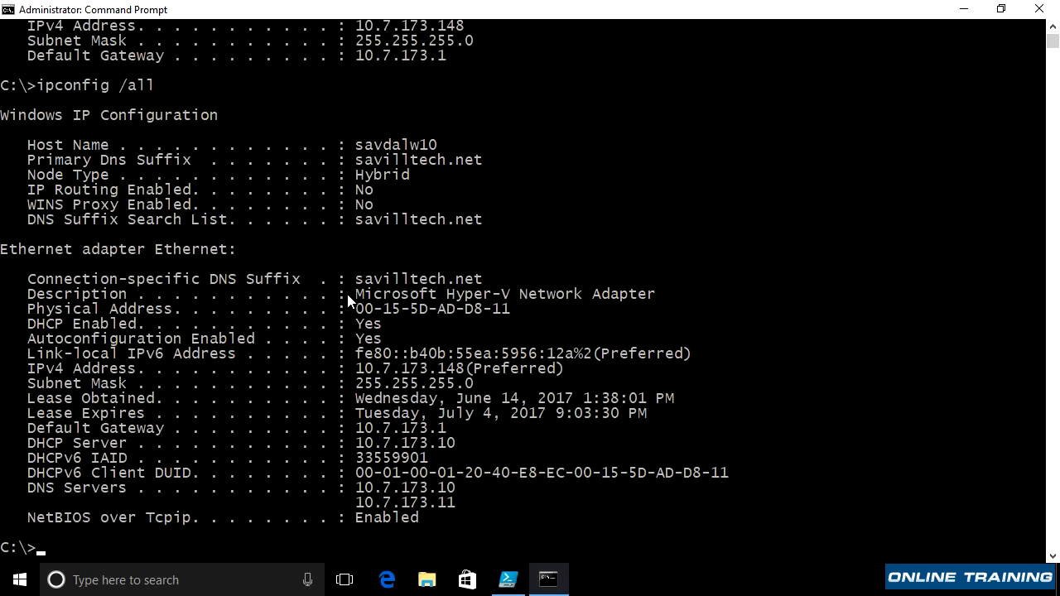
mouse_move(359, 318)
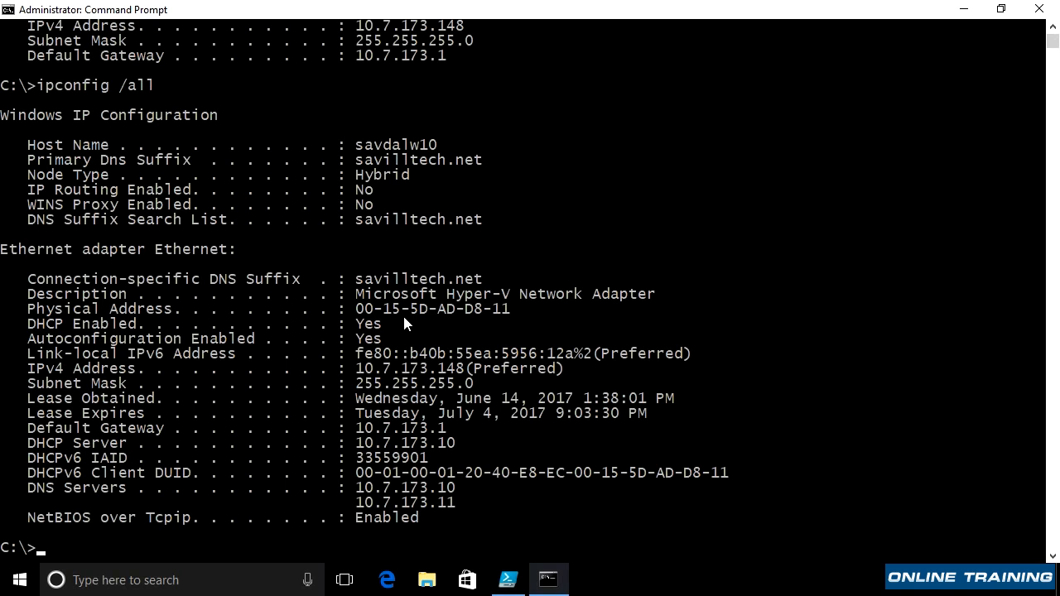
mouse_move(33, 447)
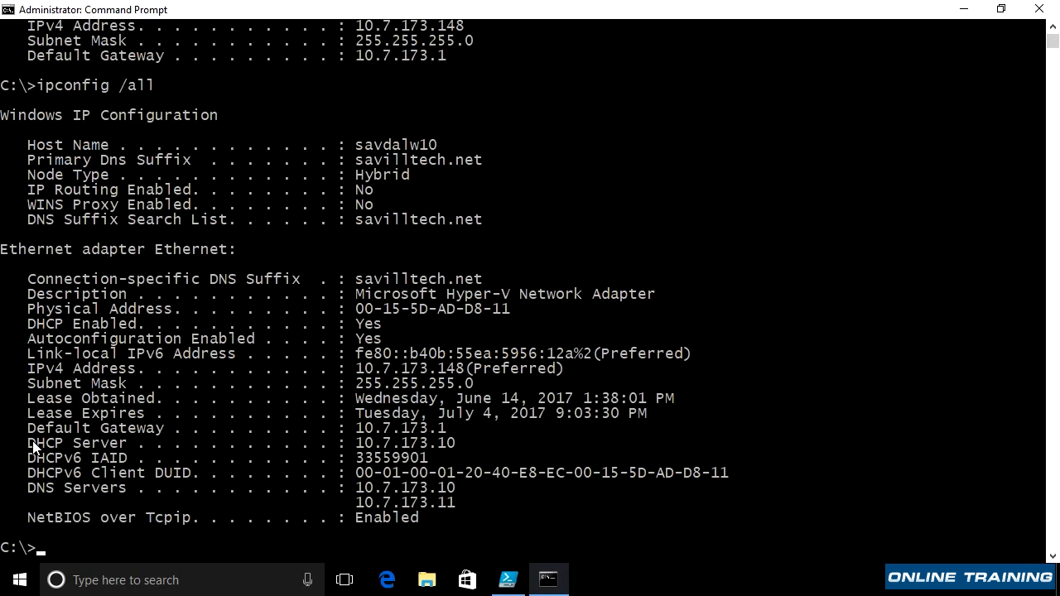
drag(26, 442, 472, 442)
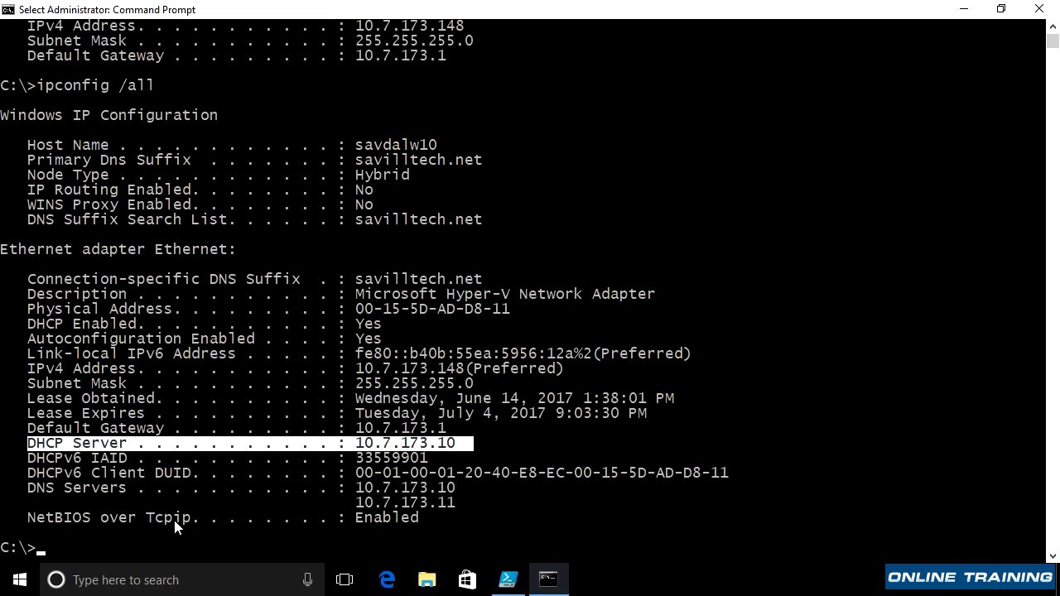
mouse_move(415, 412)
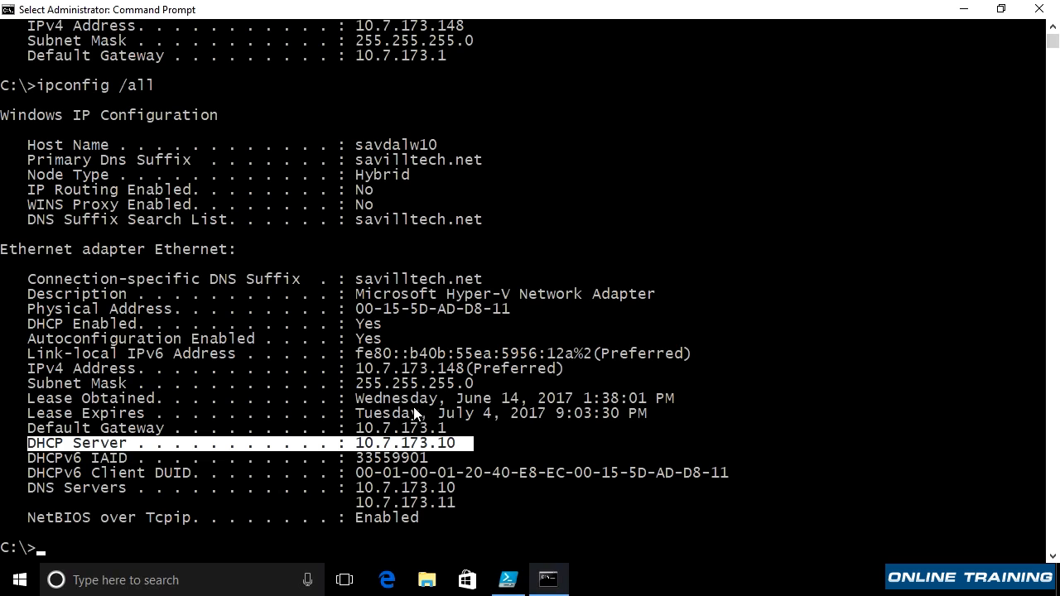
mouse_move(421, 430)
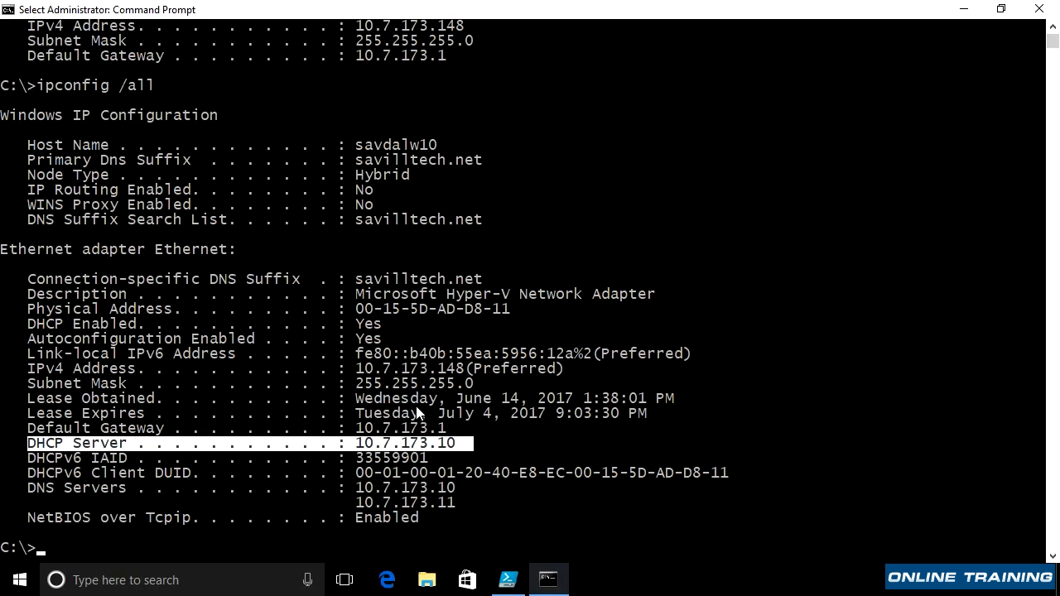
mouse_move(401, 350)
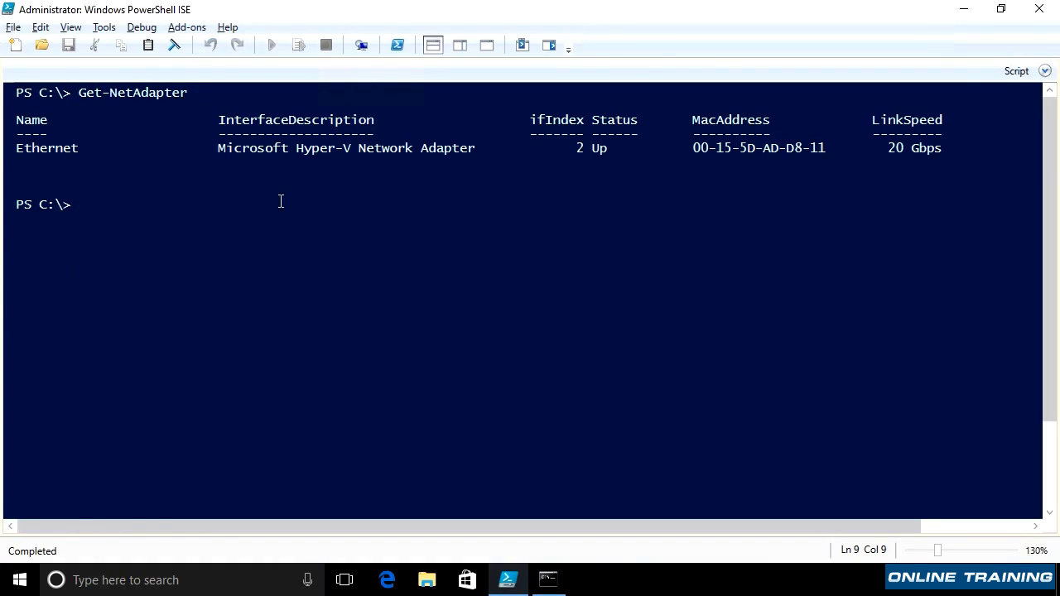
Run Get-NetAdapter and Get-NetIPAddress for Ethernet IPv4, showing 10.7.173.148, then return to Command Prompt.
text(ge)
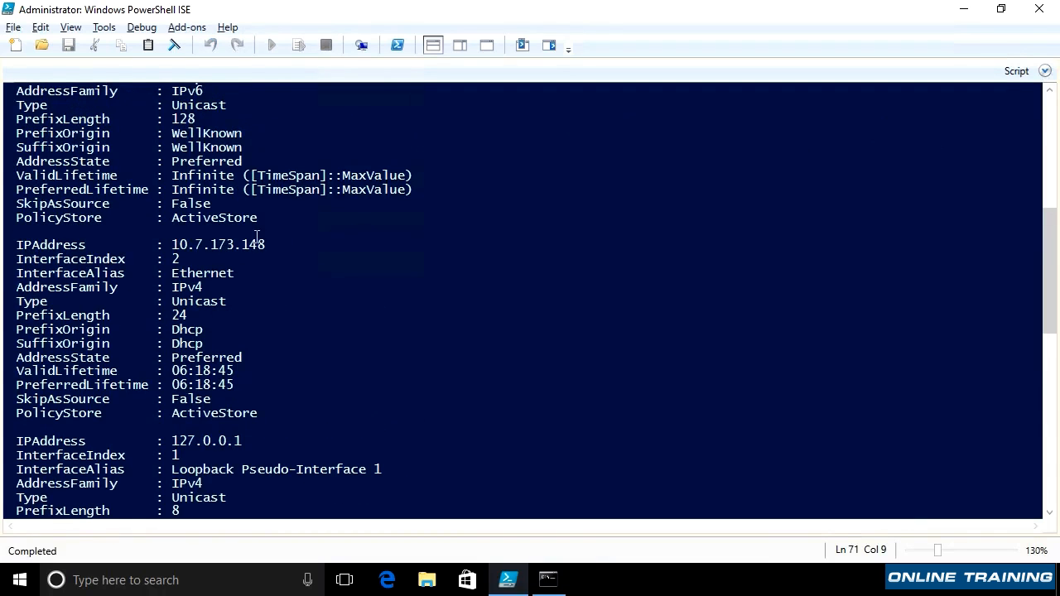
mouse_move(238, 264)
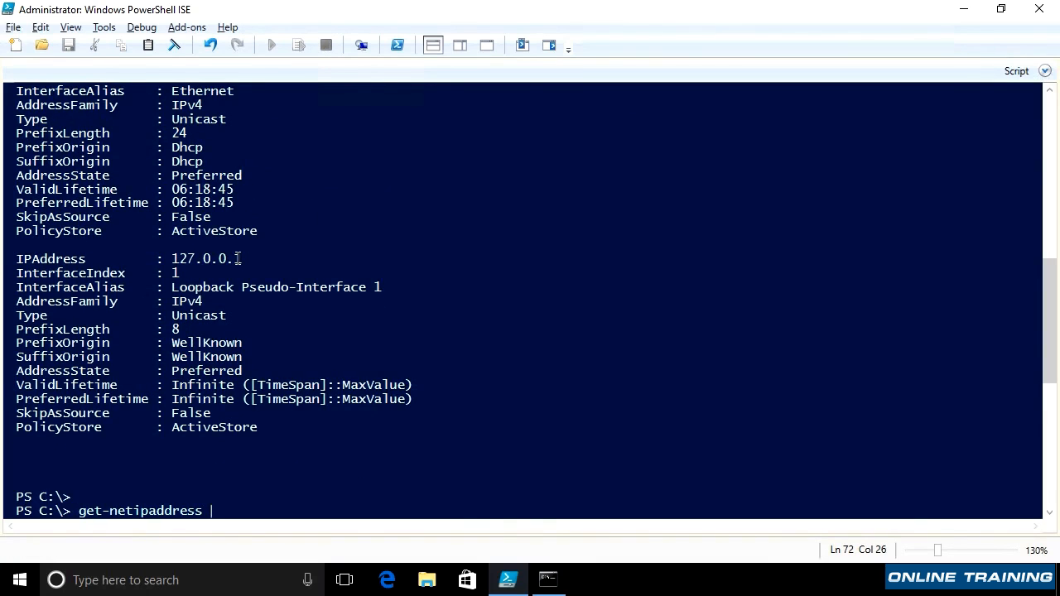
text(-in)
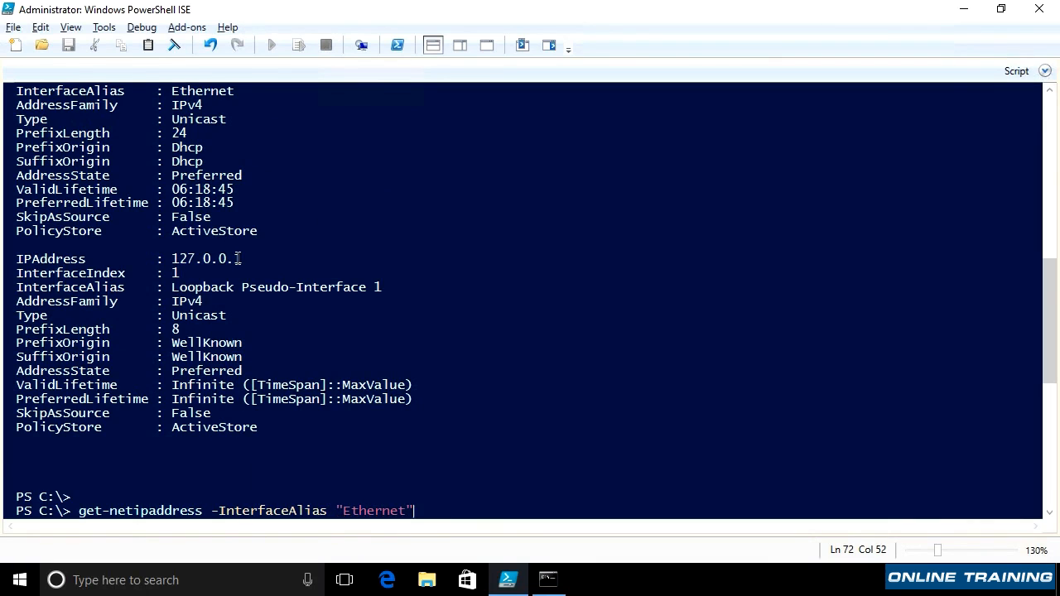
text(-add)
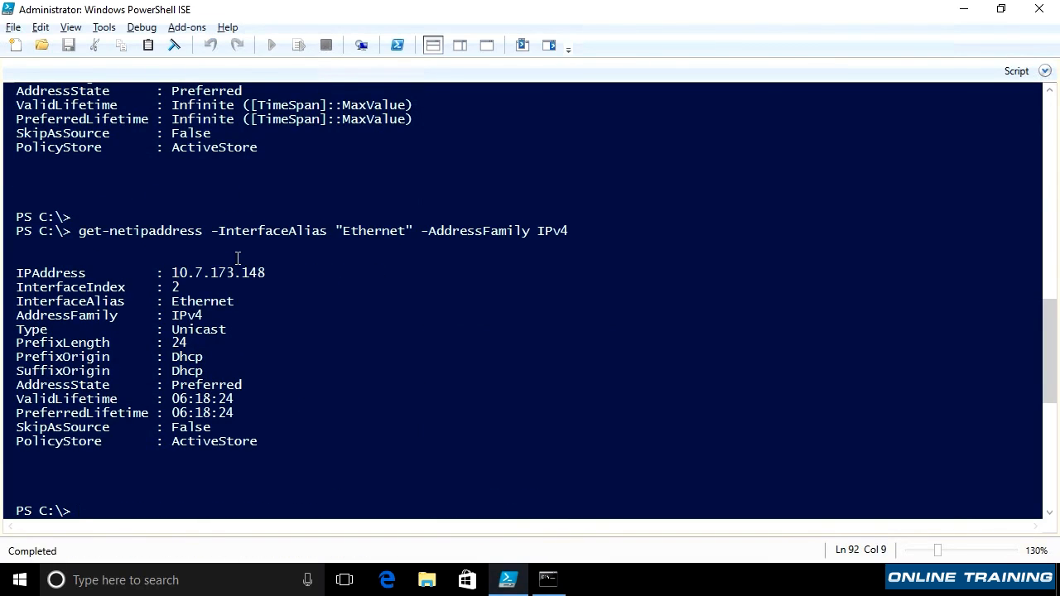
click(546, 579)
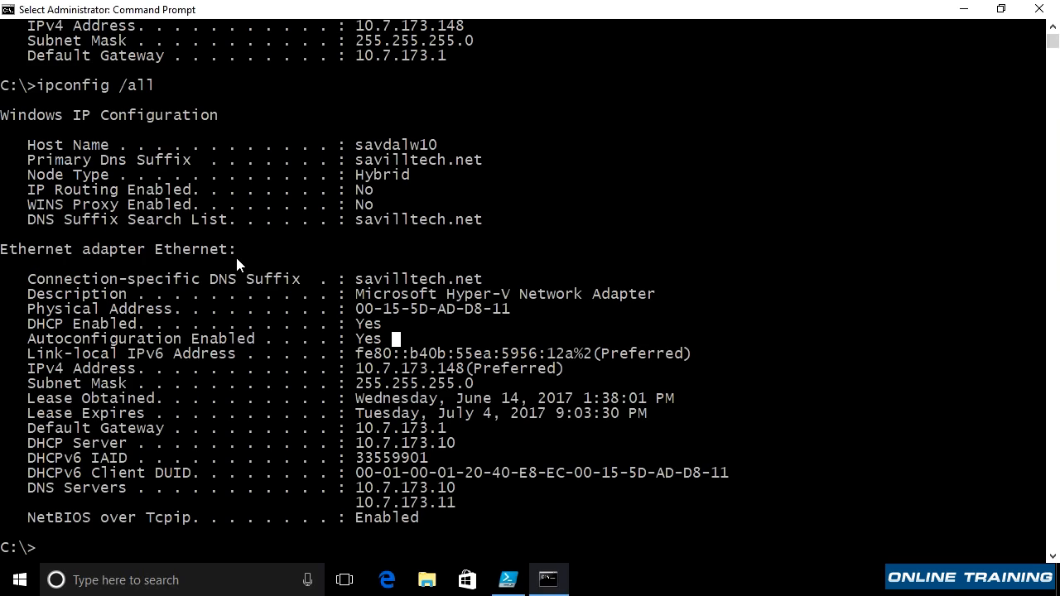
text(ipconfig)
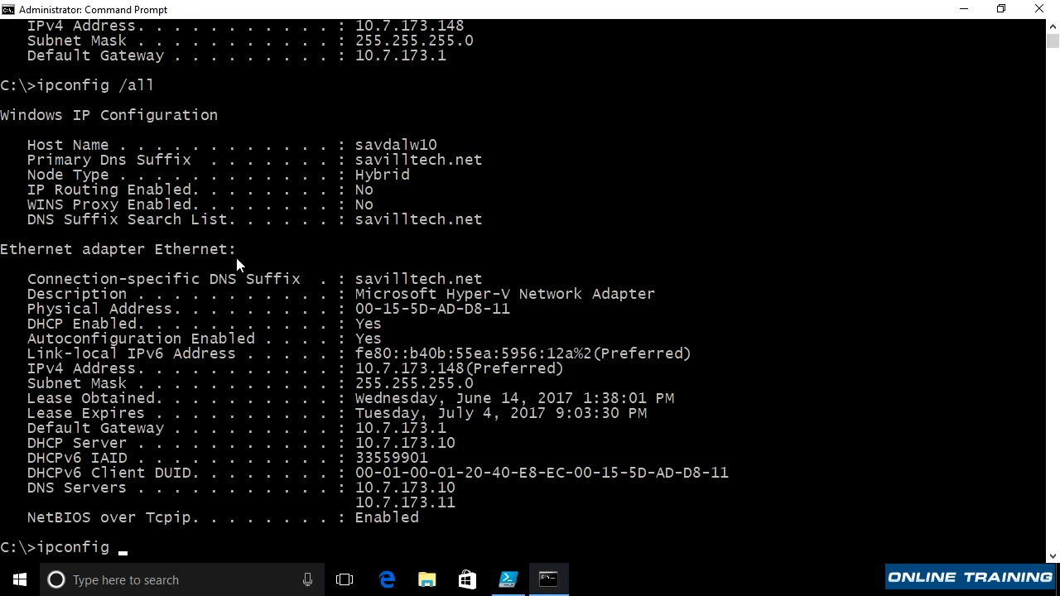
text(/rele)
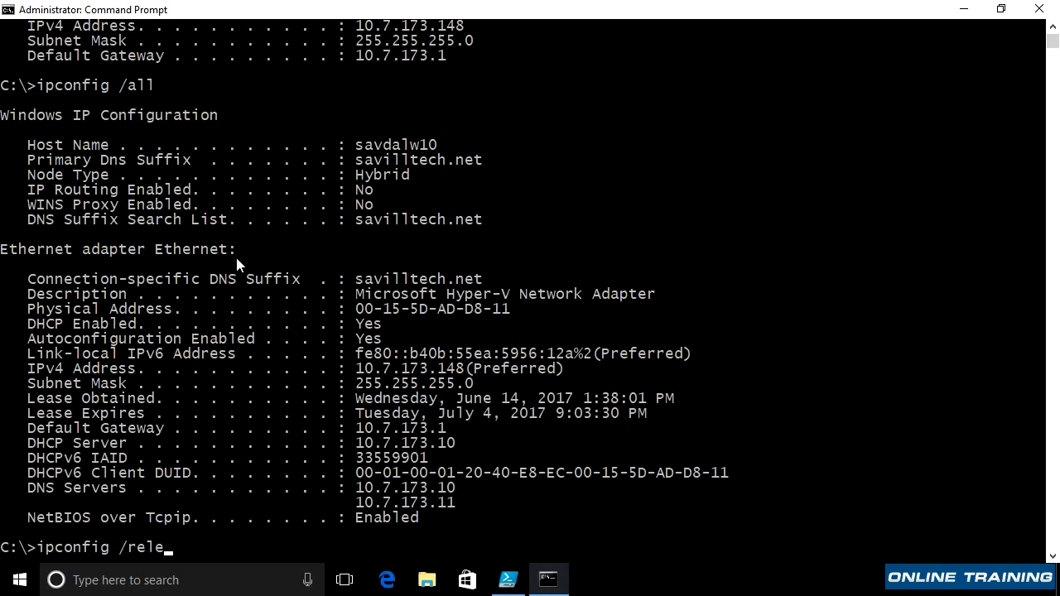
text(as)
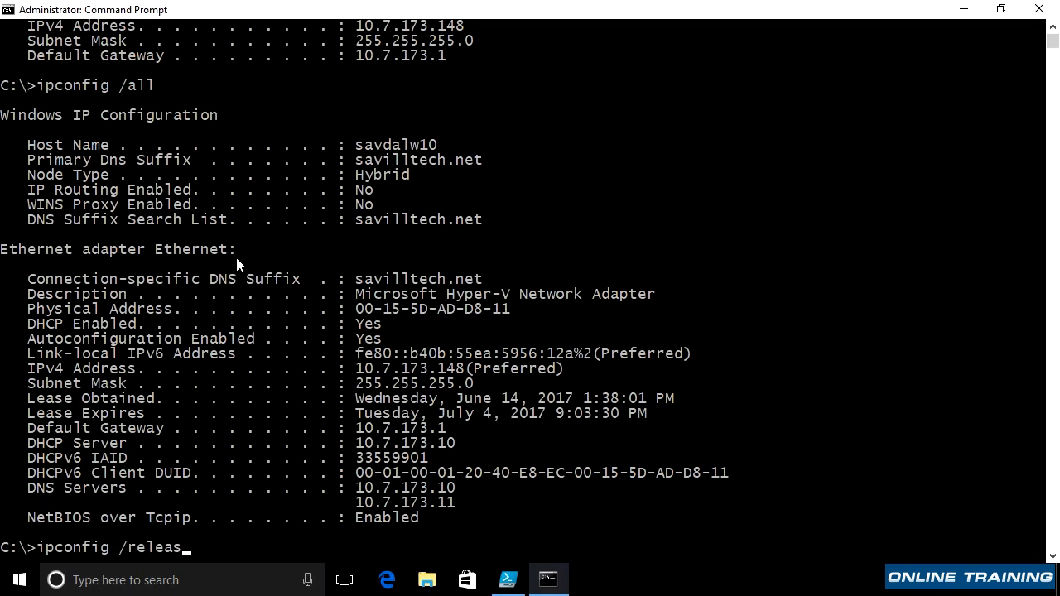
text(enew)
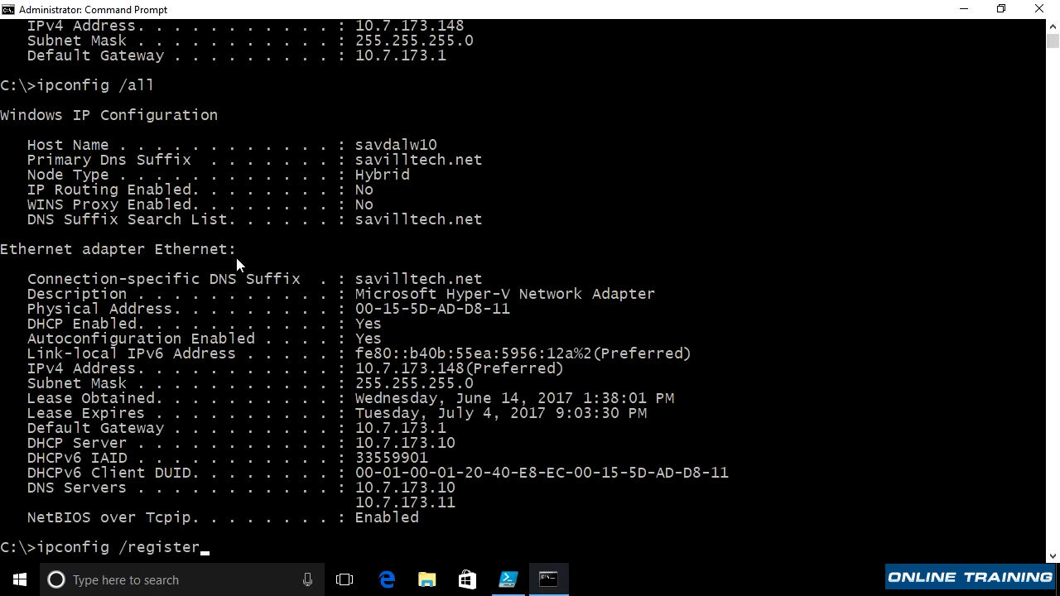
text(dns)
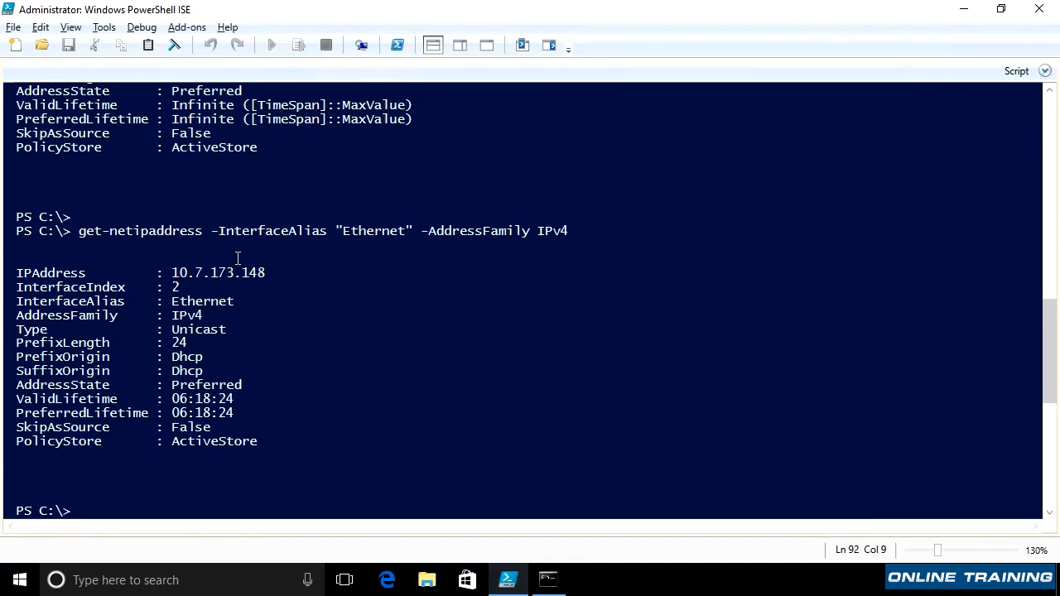
text(register-dnsc)
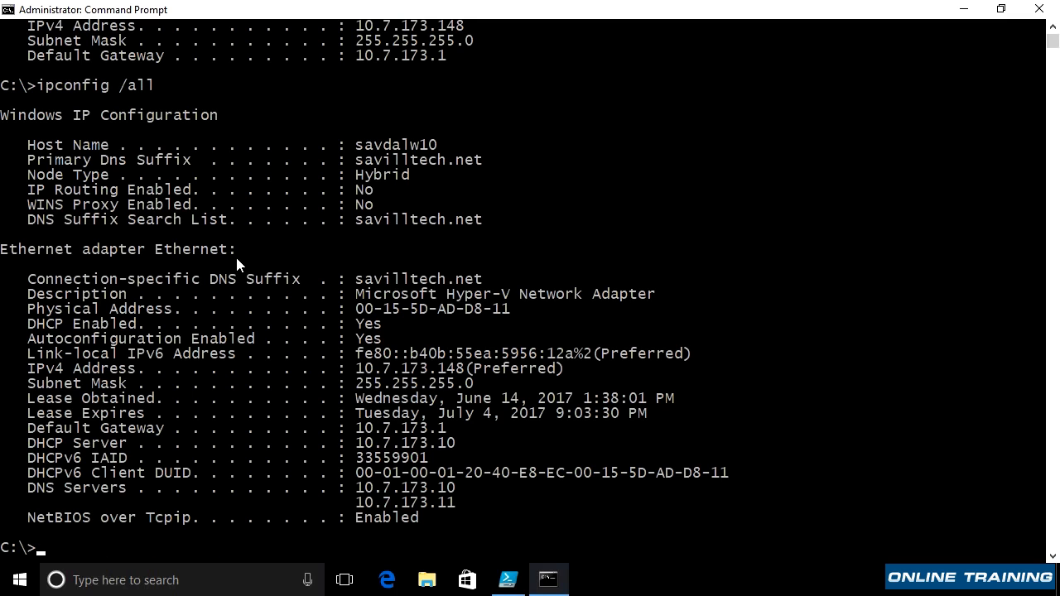
Ping savdaldc01, getting four replies from 10.7.173.10 with 0% loss.
text(ping)
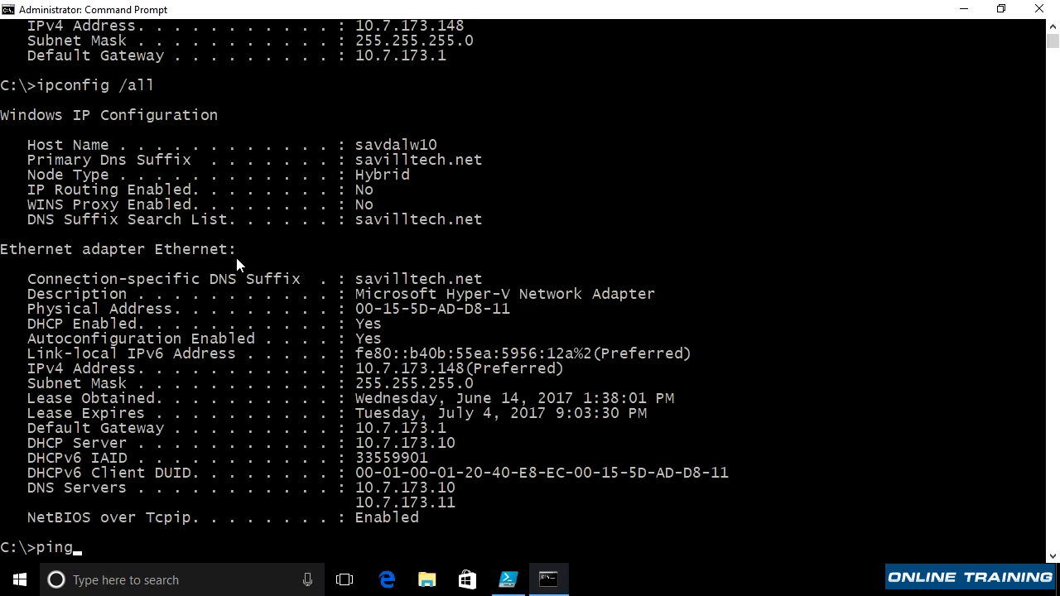
text(savdaldc01)
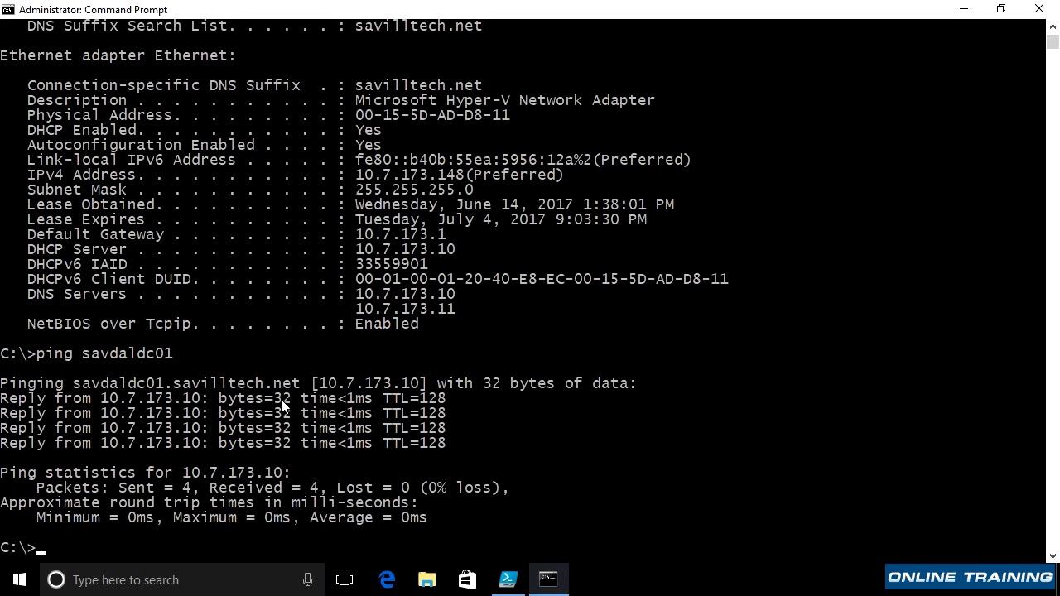
mouse_move(318, 425)
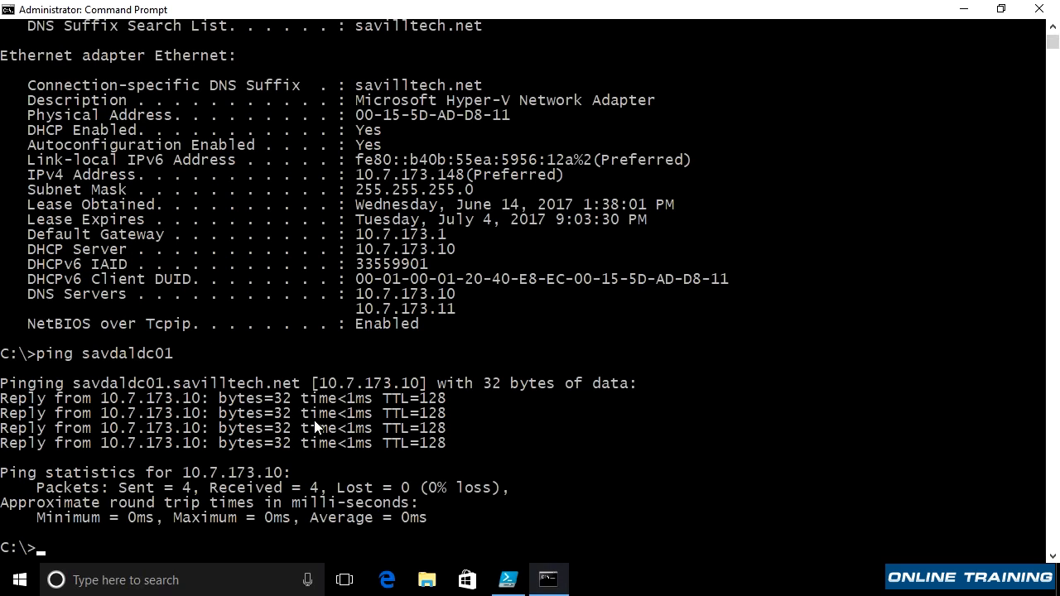
mouse_move(351, 414)
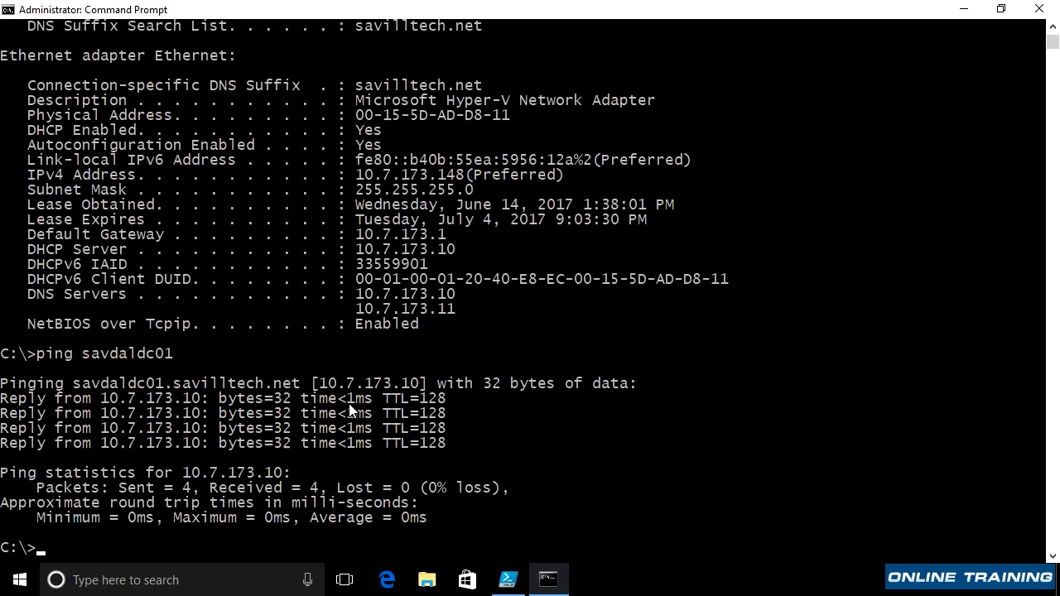
mouse_move(346, 414)
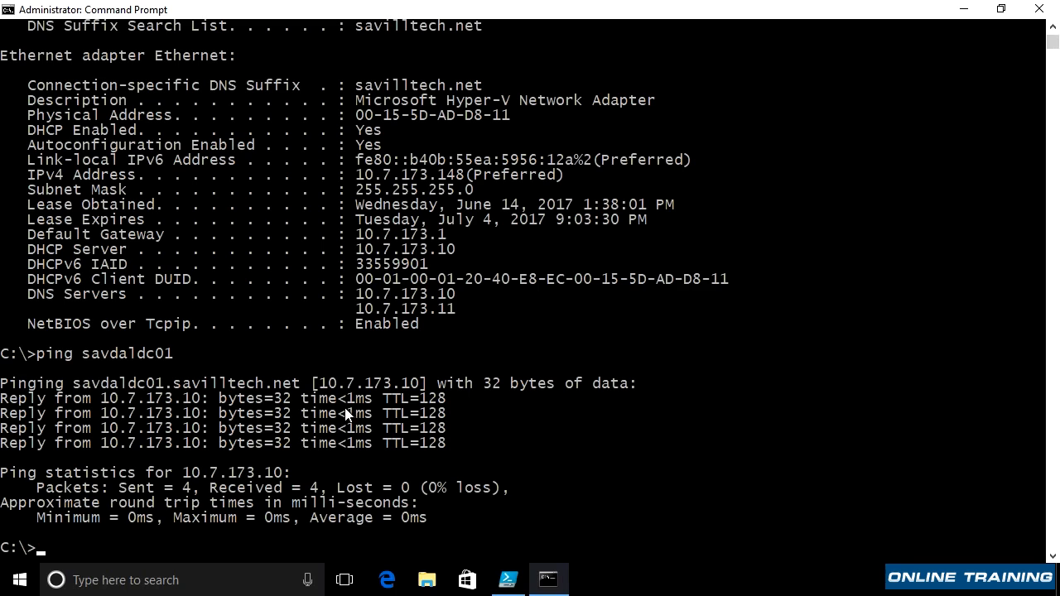
mouse_move(301, 422)
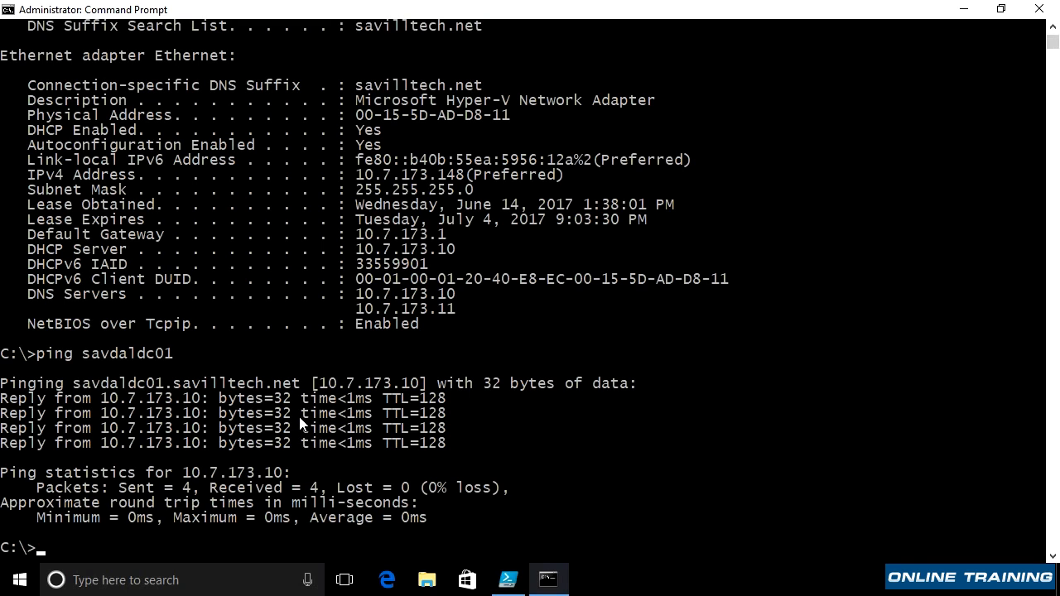
mouse_move(229, 439)
text(firewa)
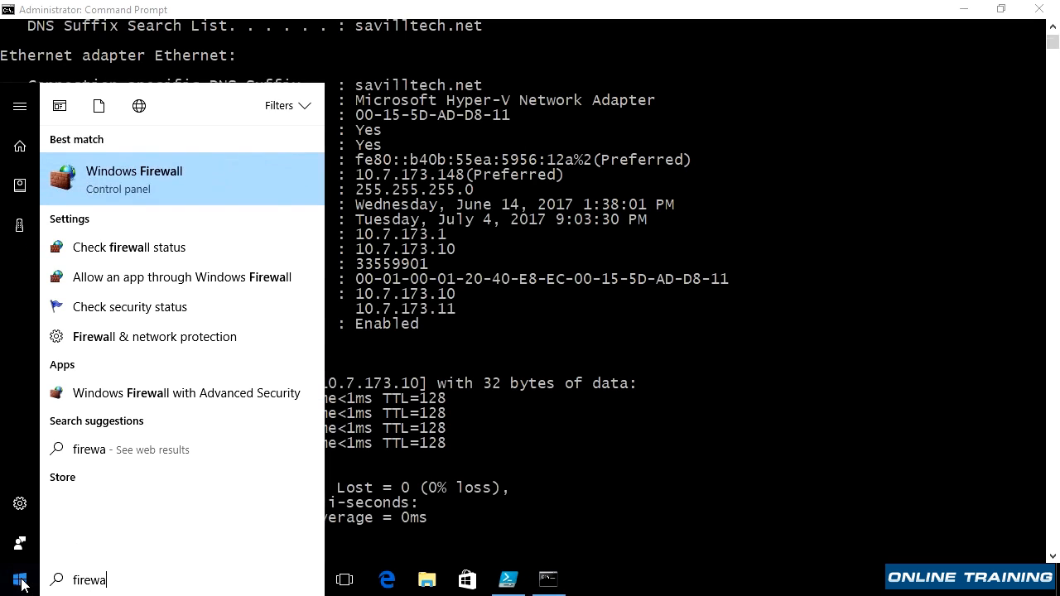
mouse_move(215, 403)
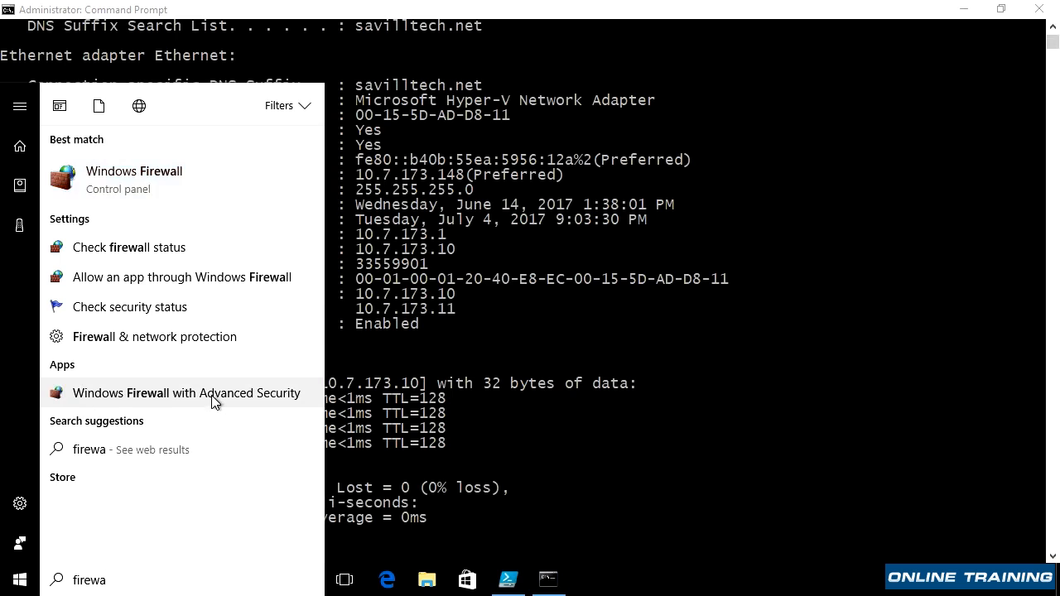
Launch Windows Firewall with Advanced Security and select the Echo Request (ICMPv6-In) inbound rule.
click(185, 394)
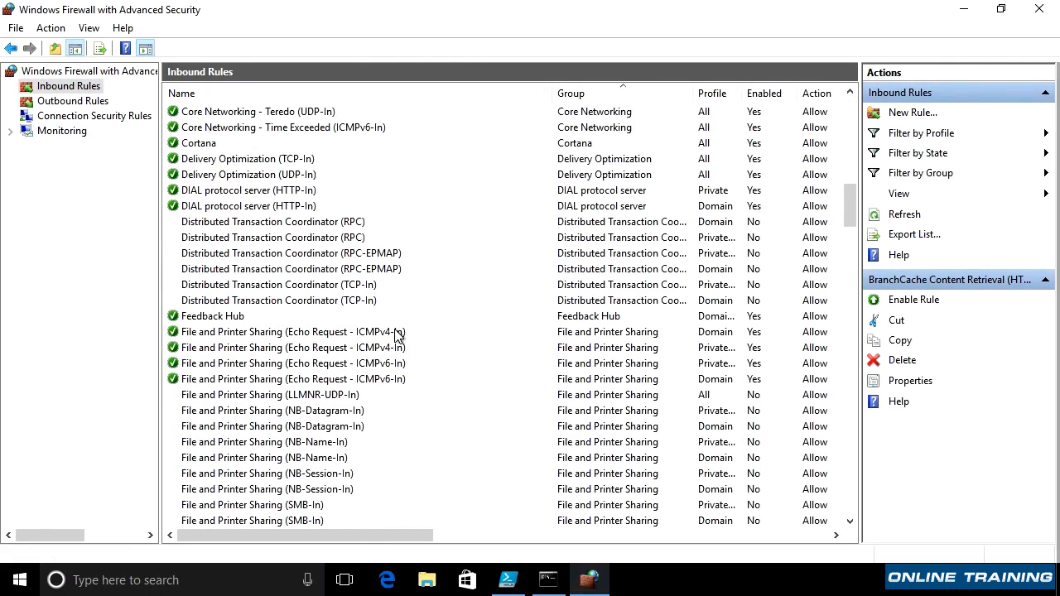
click(290, 363)
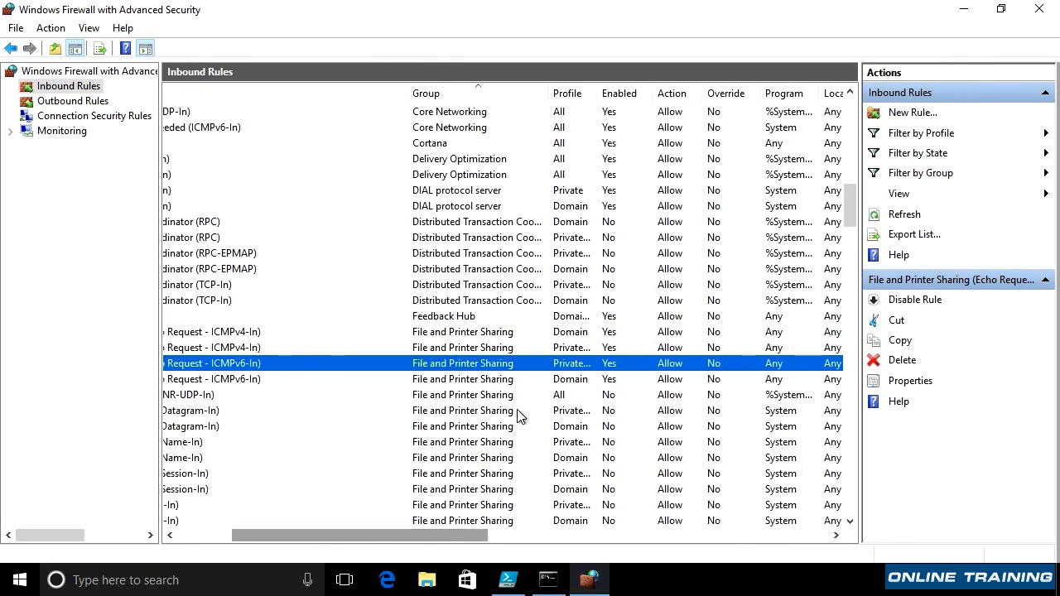
mouse_move(576, 356)
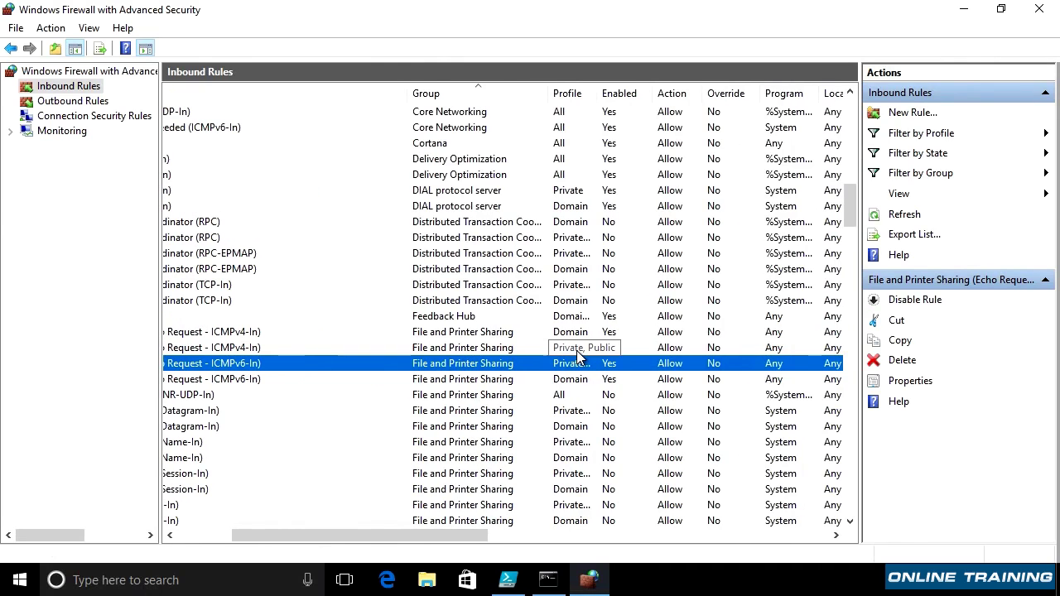
mouse_move(586, 384)
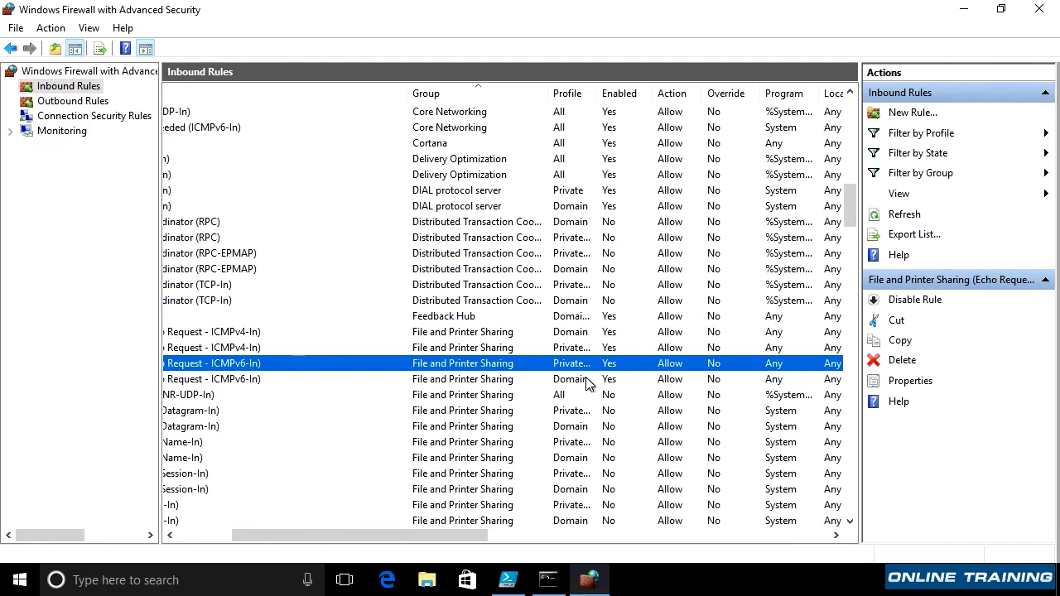
mouse_move(610, 369)
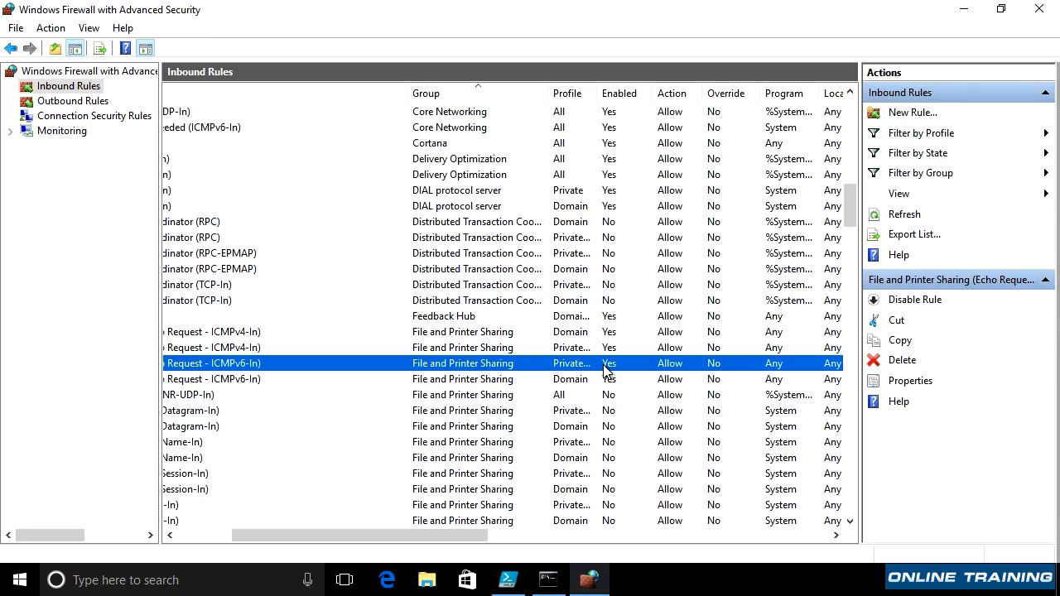
mouse_move(997, 17)
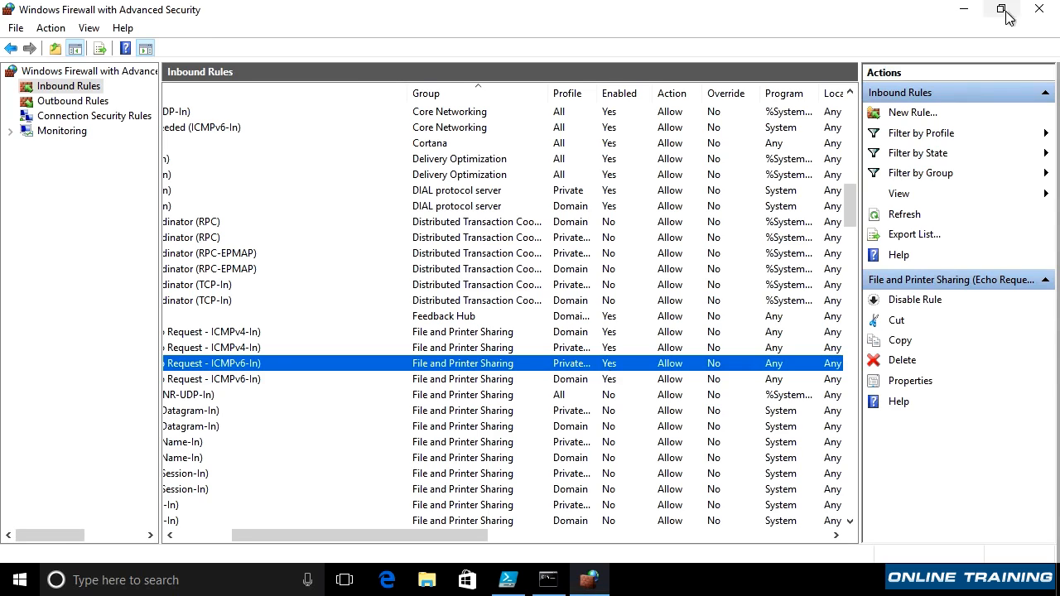
Show ping -? usage in Command Prompt, then run Test-Connection savdaldc01 in PowerShell ISE.
click(546, 580)
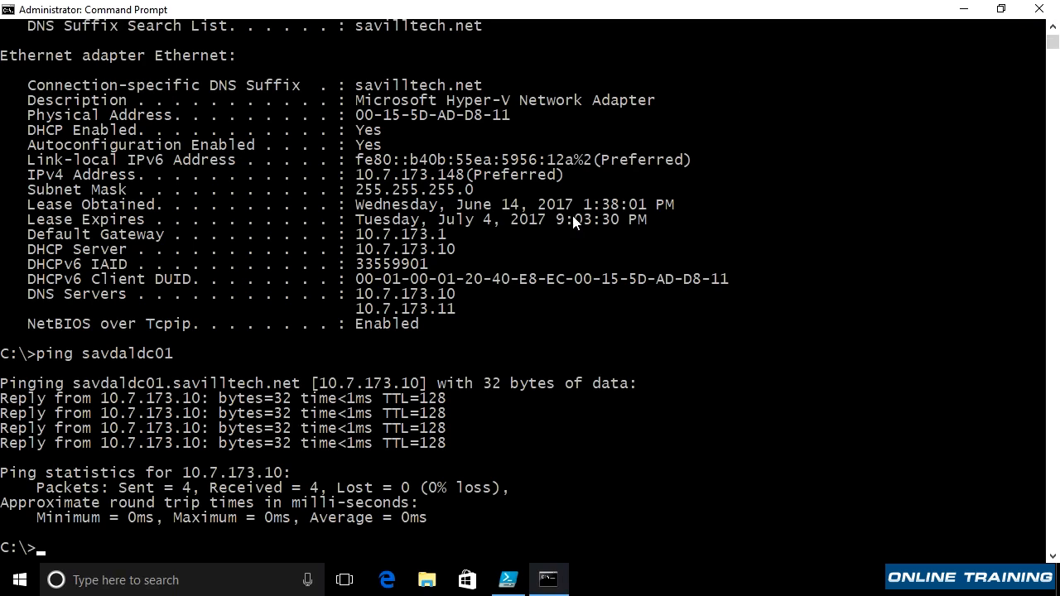
text(ping -?)
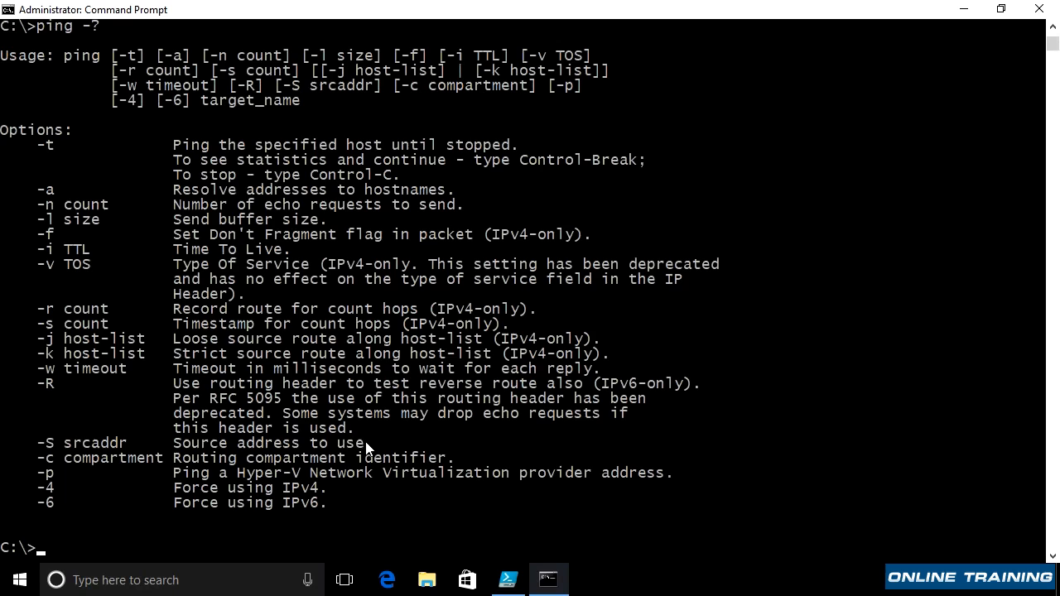
mouse_move(40, 146)
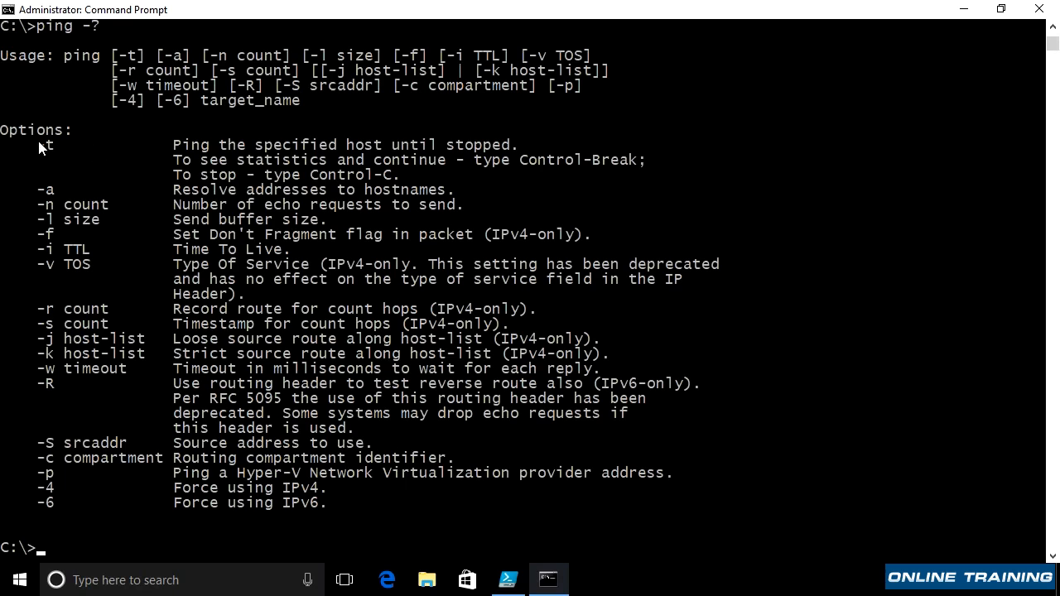
mouse_move(98, 196)
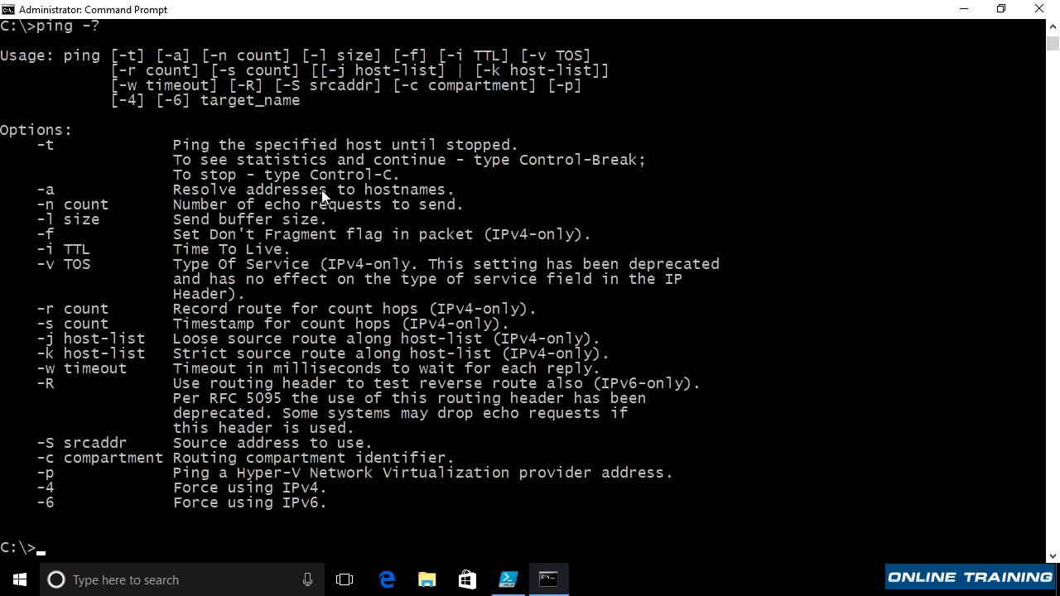
mouse_move(249, 199)
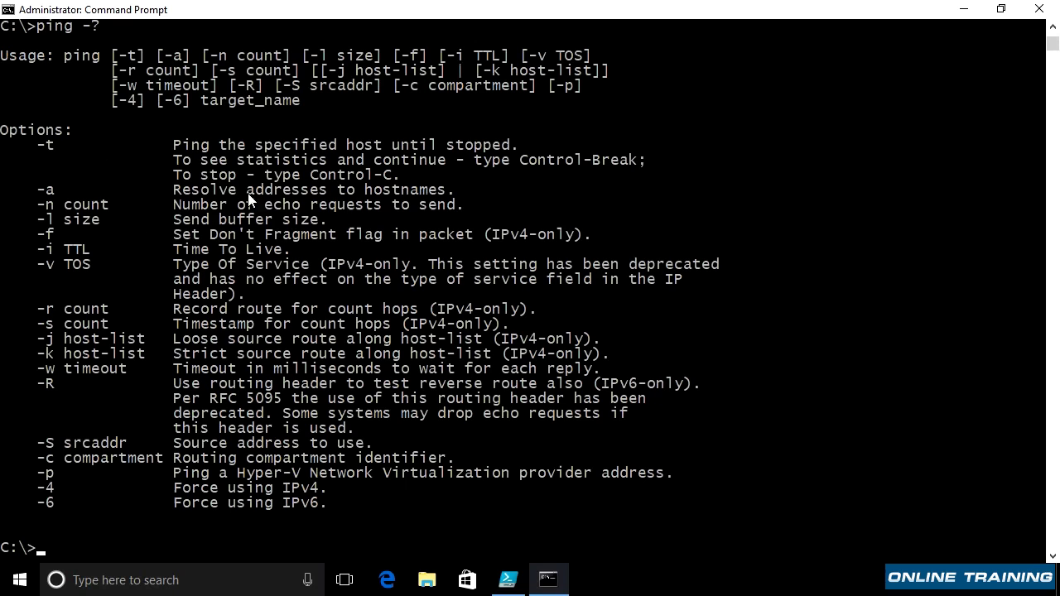
mouse_move(264, 221)
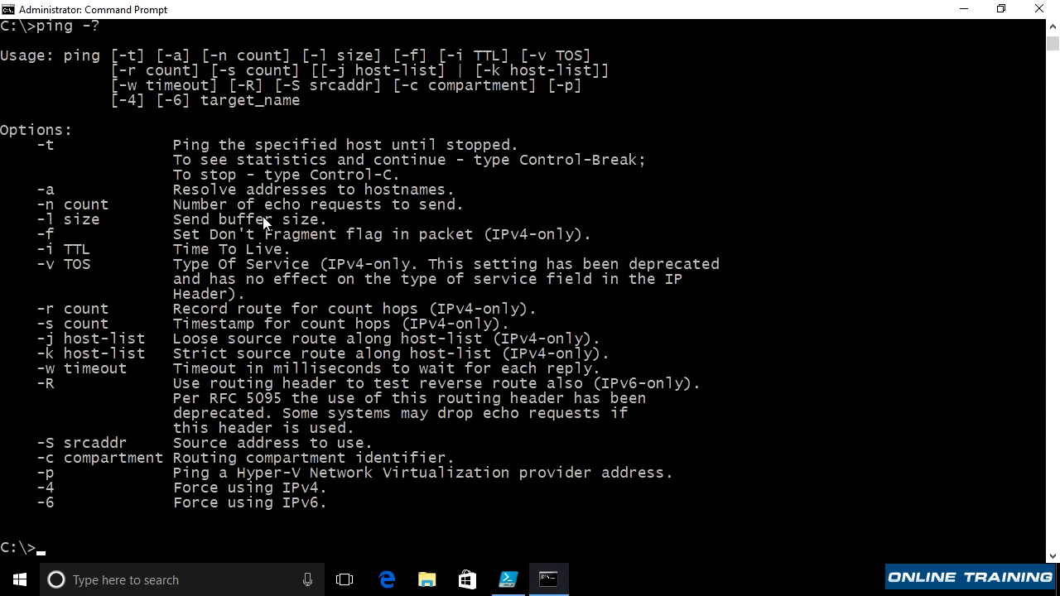
mouse_move(308, 239)
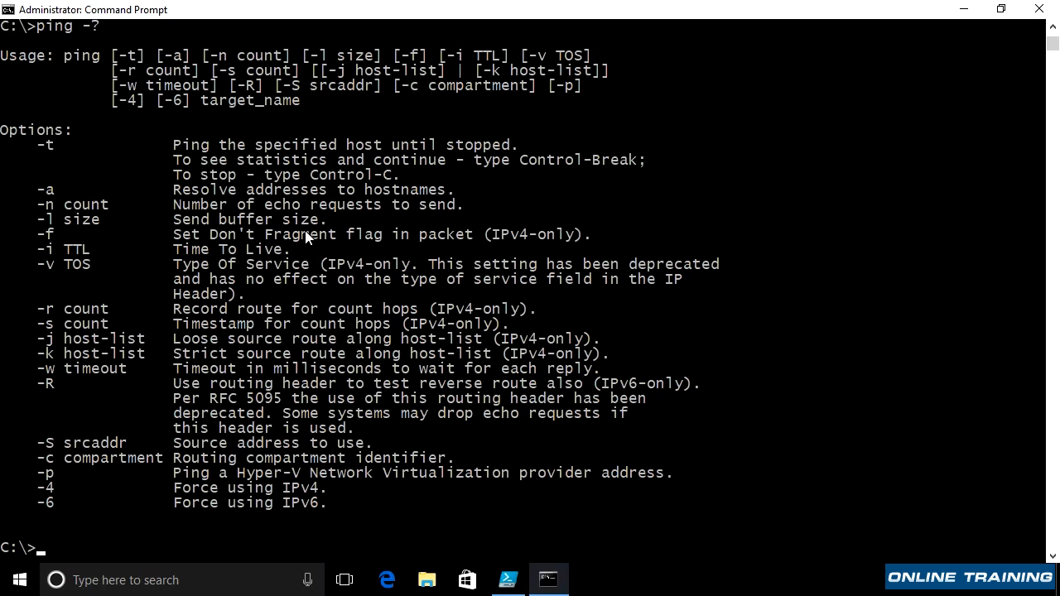
mouse_move(248, 422)
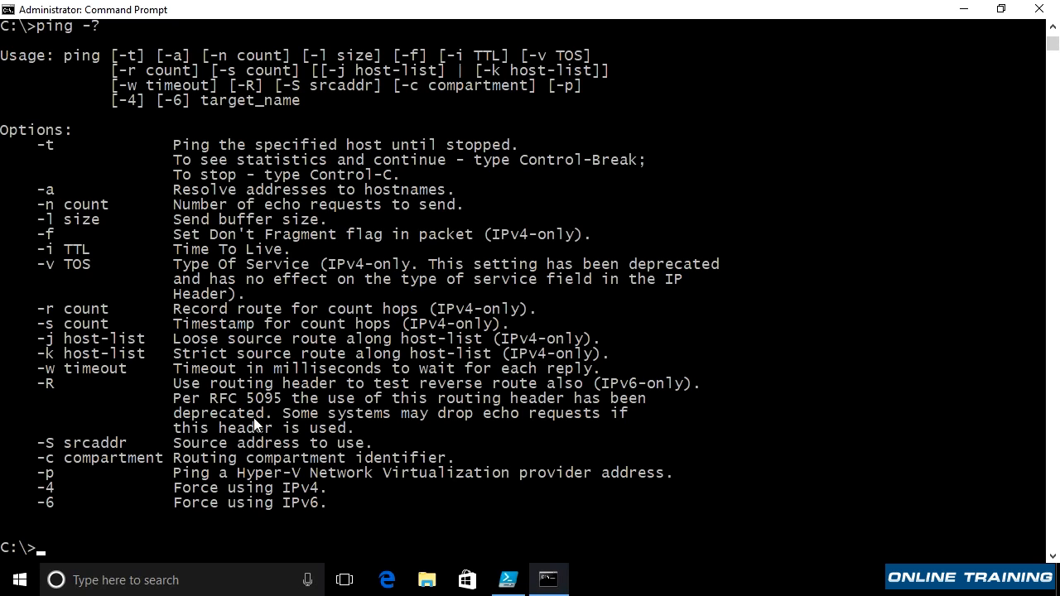
mouse_move(315, 513)
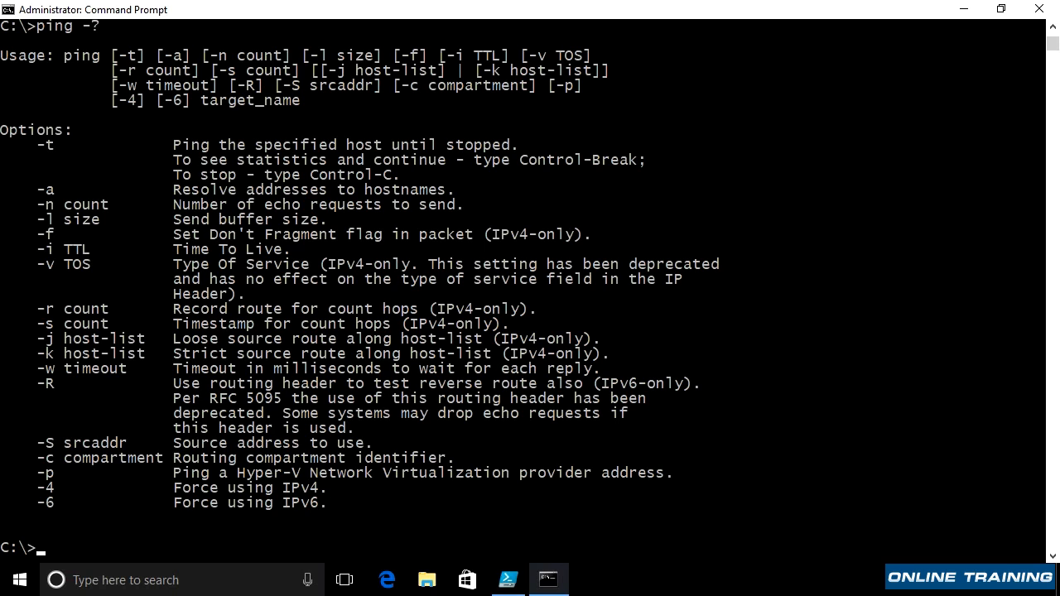
click(507, 580)
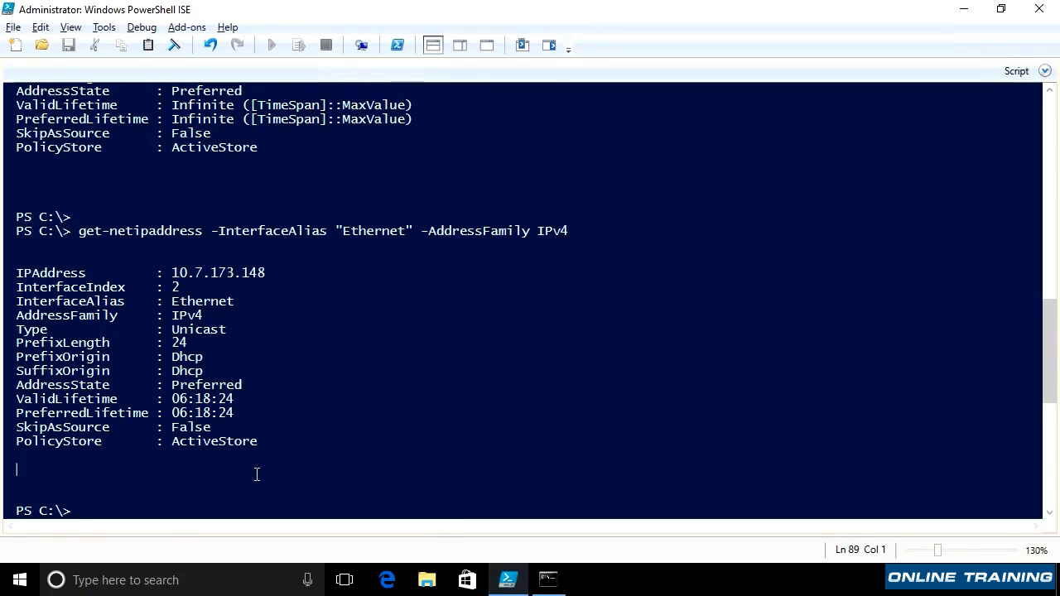
text(test-conn)
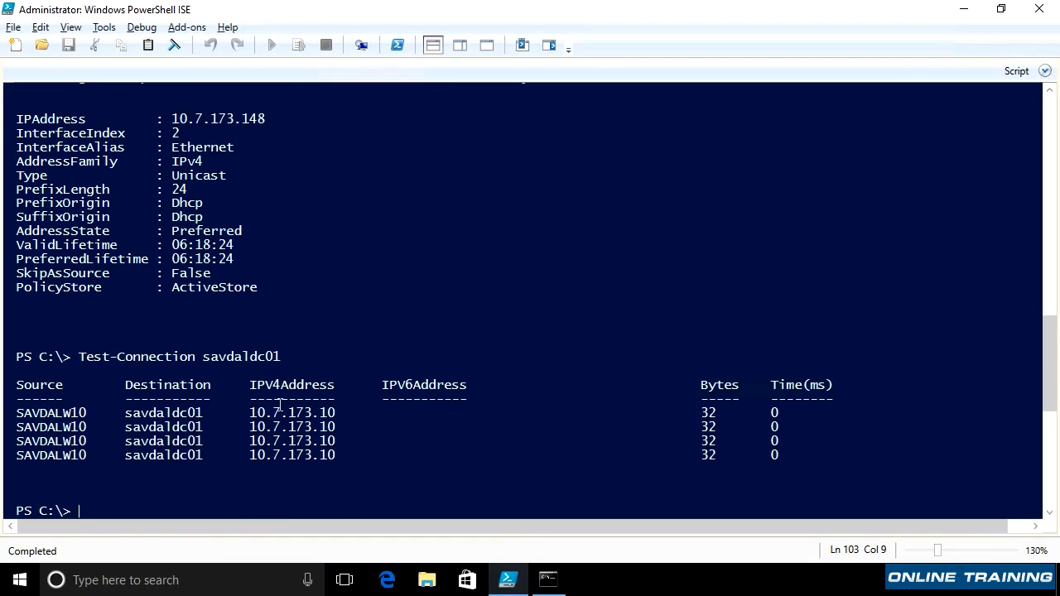
Start pathping savdaldc01 in Command Prompt, tracing two hops to 10.7.173.10.
click(547, 580)
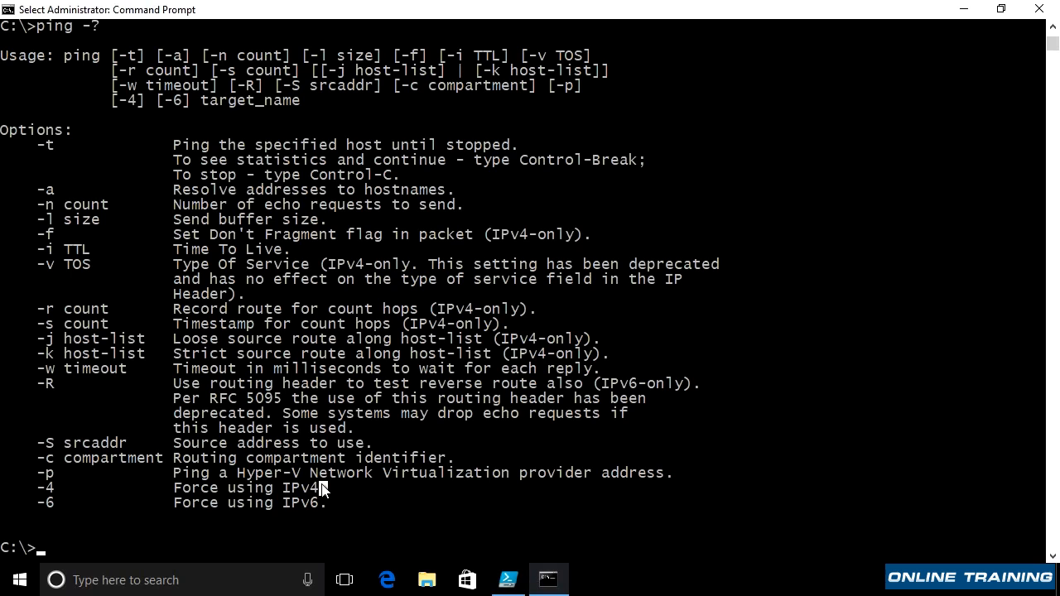
text(pathping)
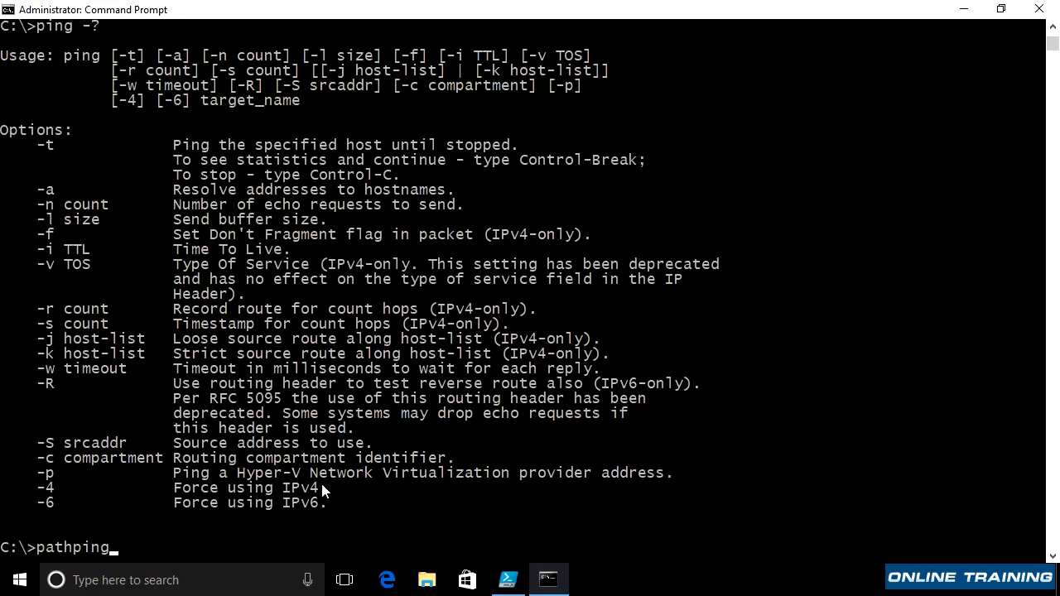
text(savdaldc01)
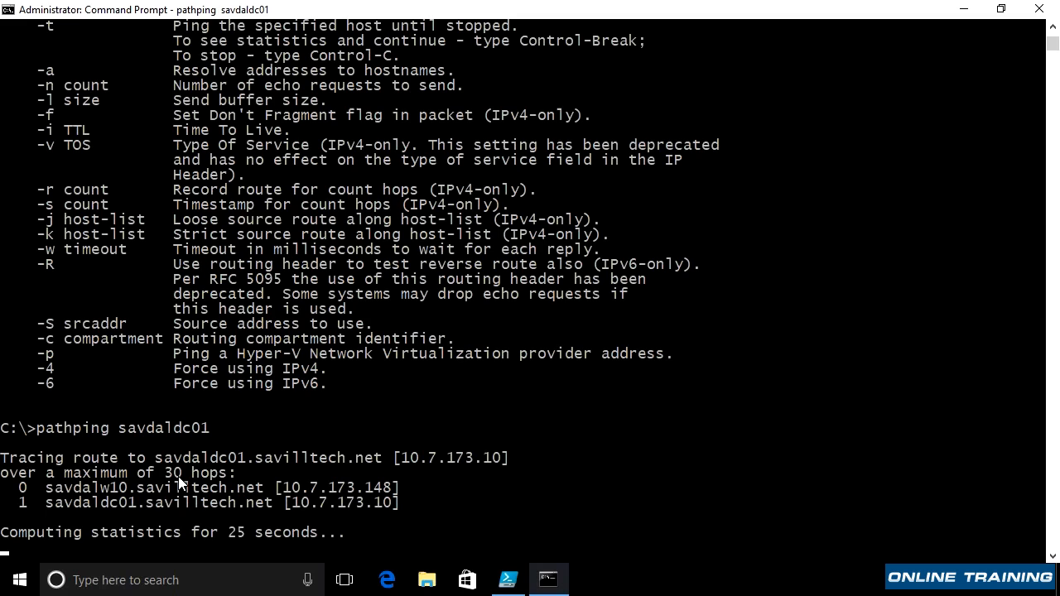
mouse_move(320, 514)
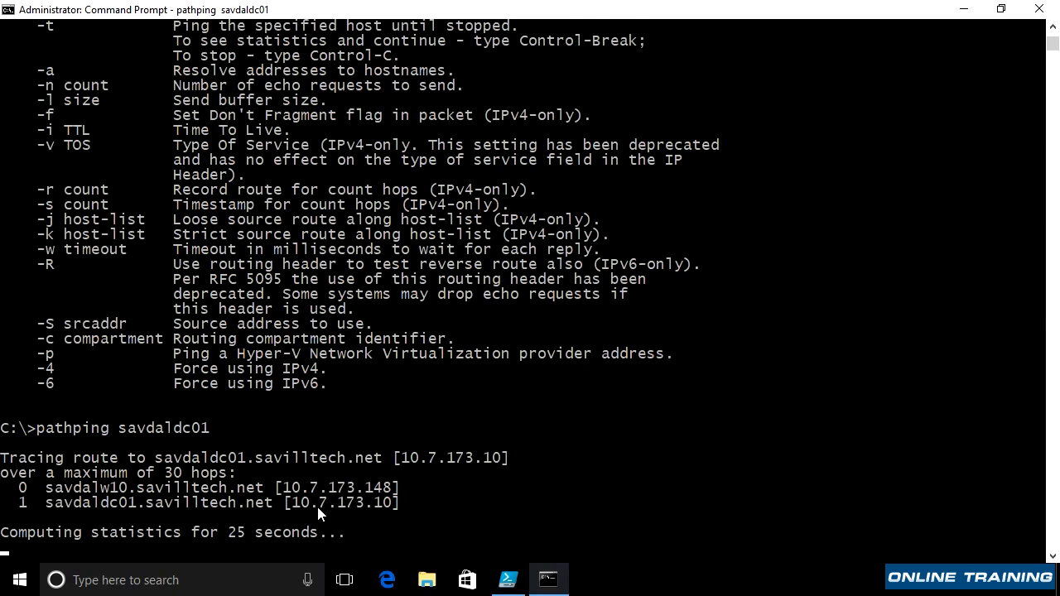
Stop pathping with Ctrl+C and run tracert savdaldc01, reaching 10.7.173.10 in one hop.
key(ctrl+c)
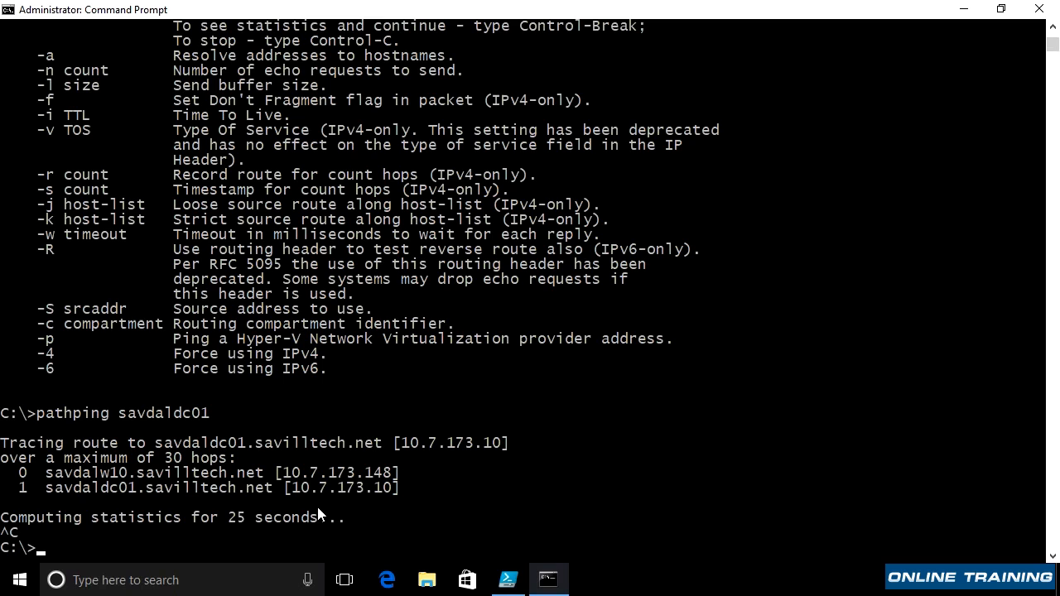
text(trace)
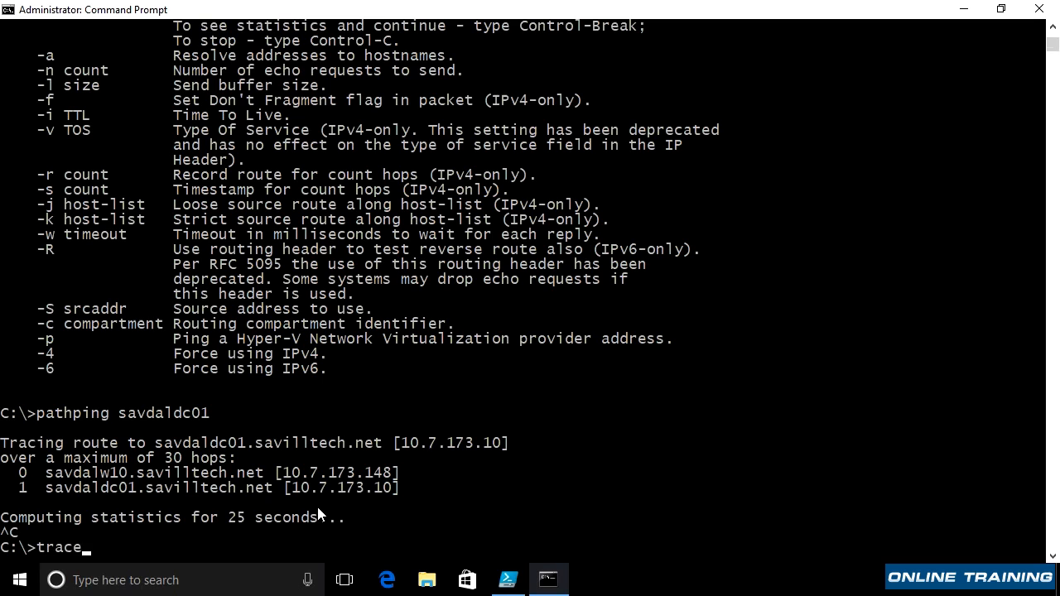
text(rt)
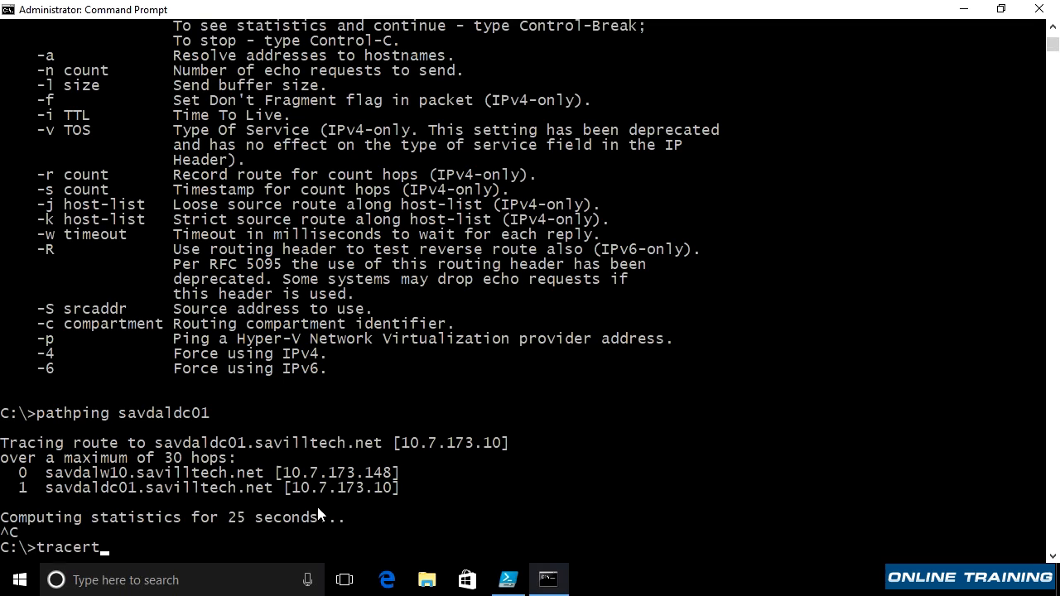
text(savdaldc01)
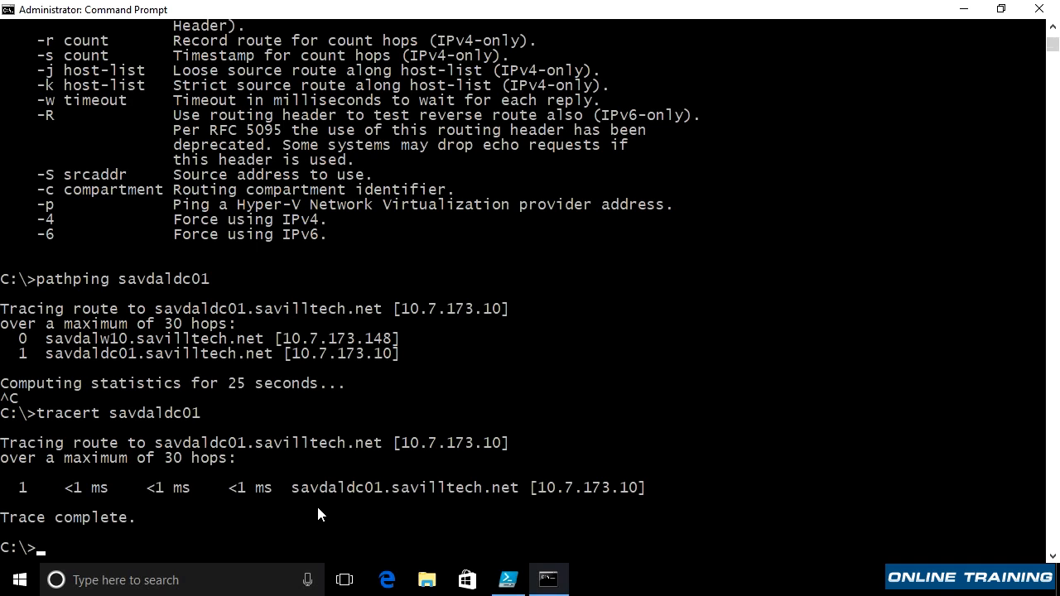
In PowerShell ISE, run Test-NetConnection -TraceRoute savdaldc01, showing PingSucceeded True.
click(506, 579)
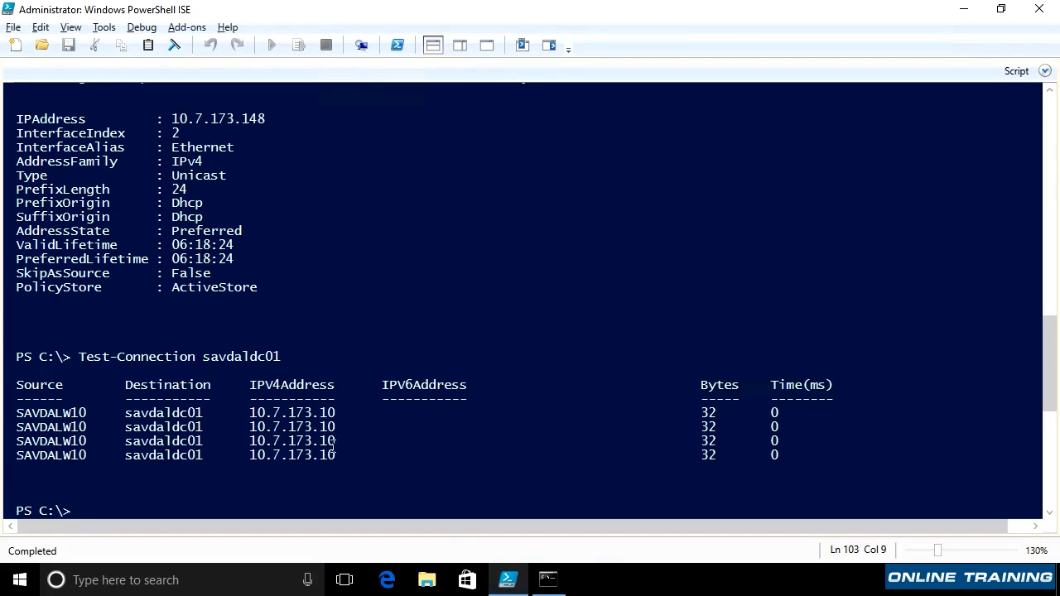
text(test)
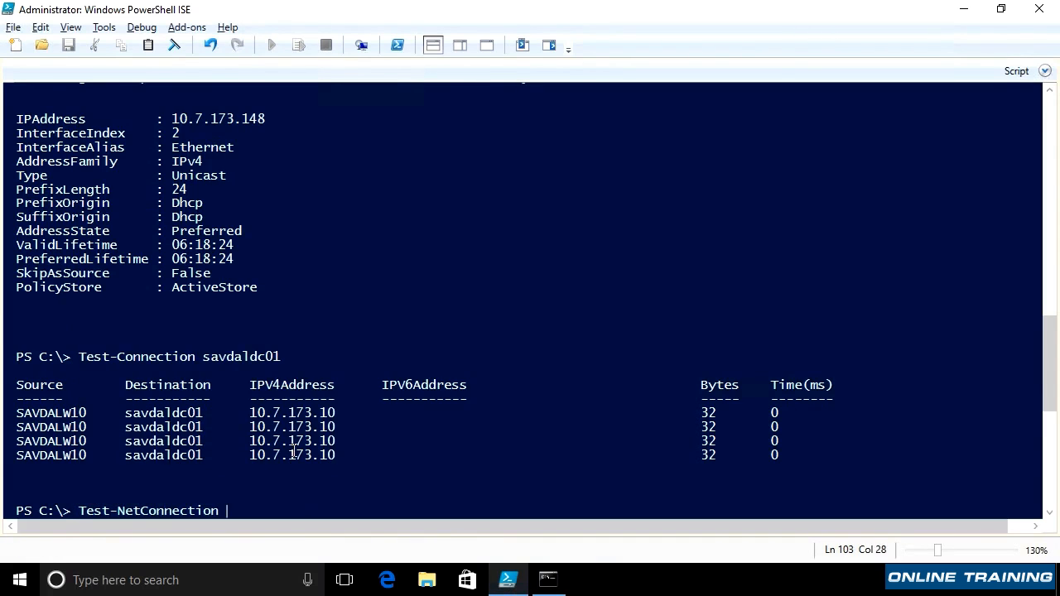
text(-TraceRoute savdaldc01)
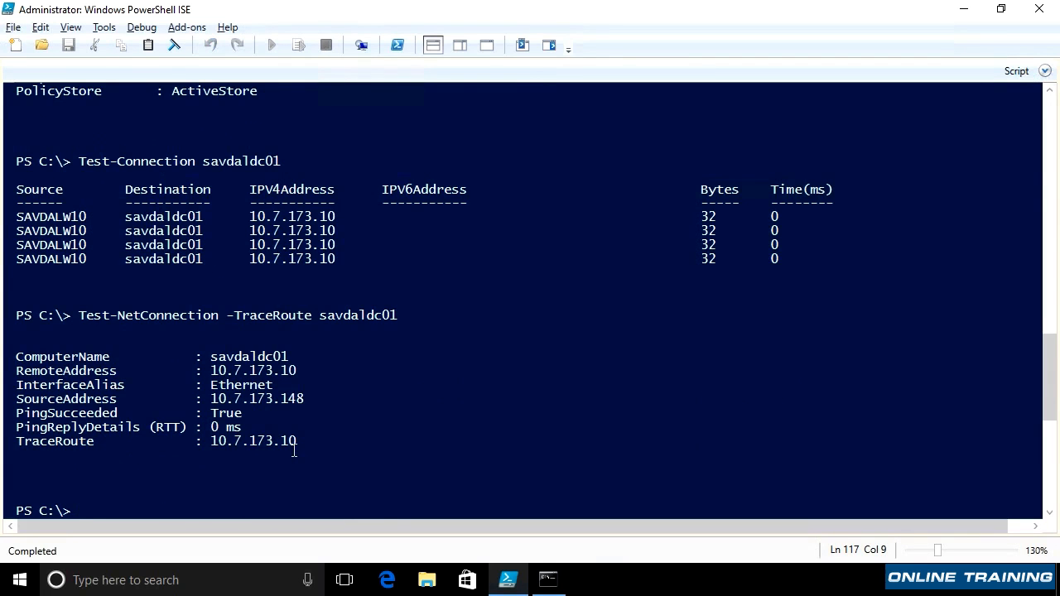
List the ARP cache with arp -a, clear it with arp -d *, and list it again.
click(546, 579)
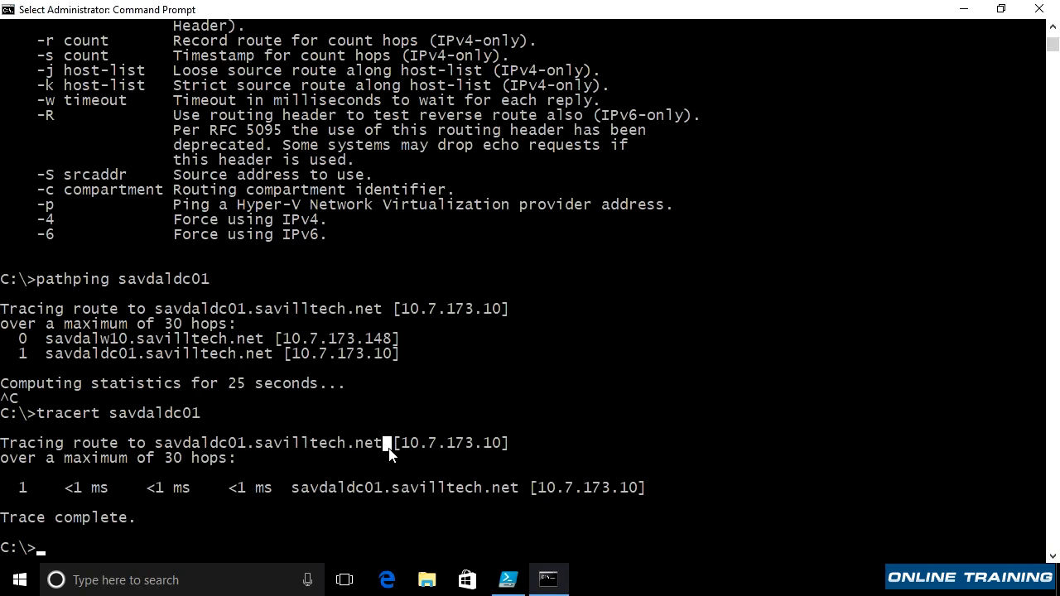
text(arp -a)
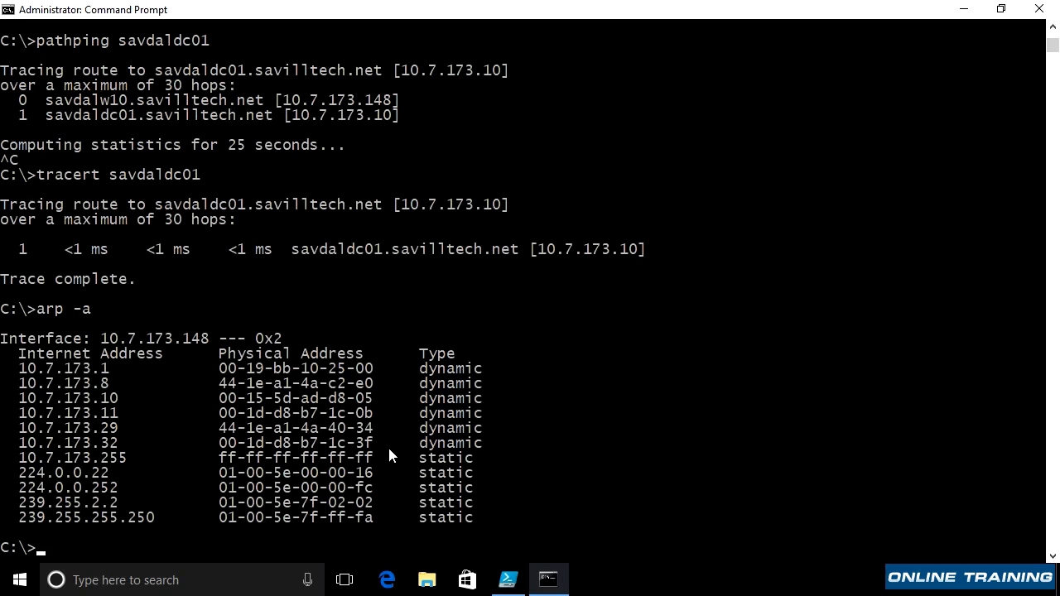
text(arp -a)
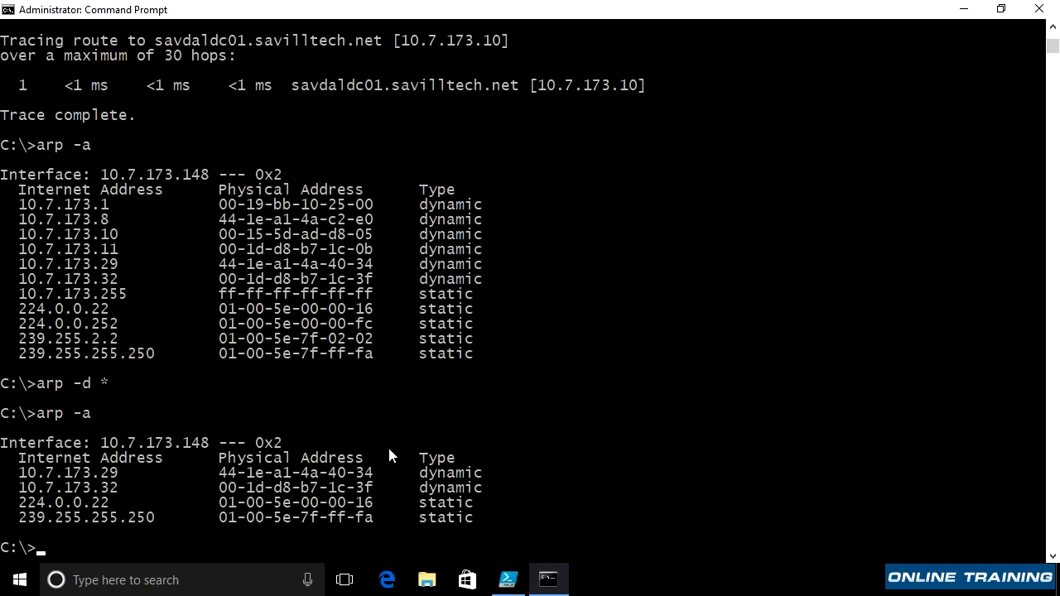
mouse_move(9, 586)
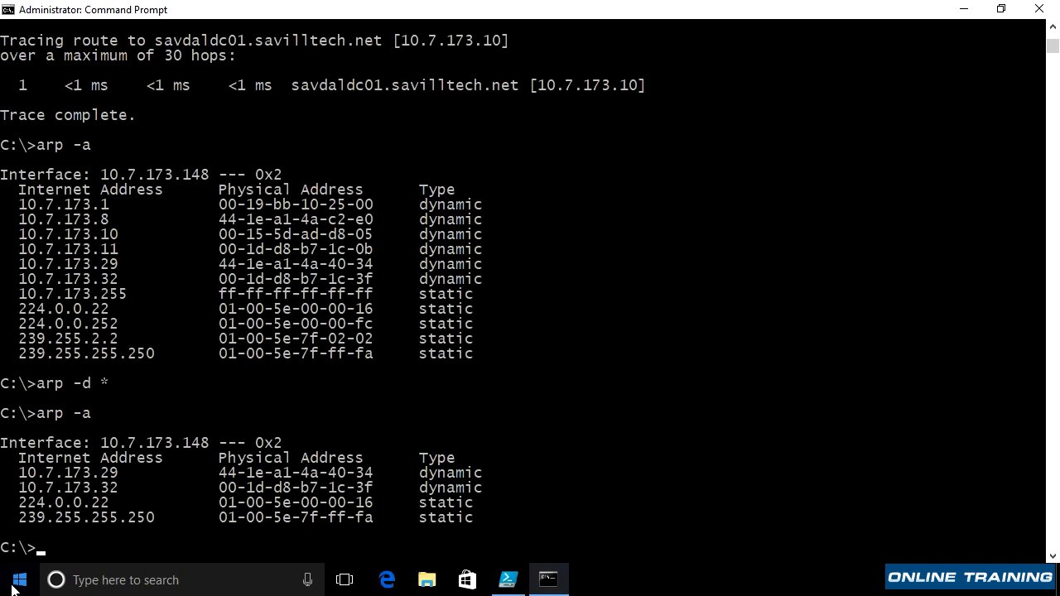
Launch Microsoft Message Analyzer as administrator from Start and confirm the UAC prompt.
click(17, 580)
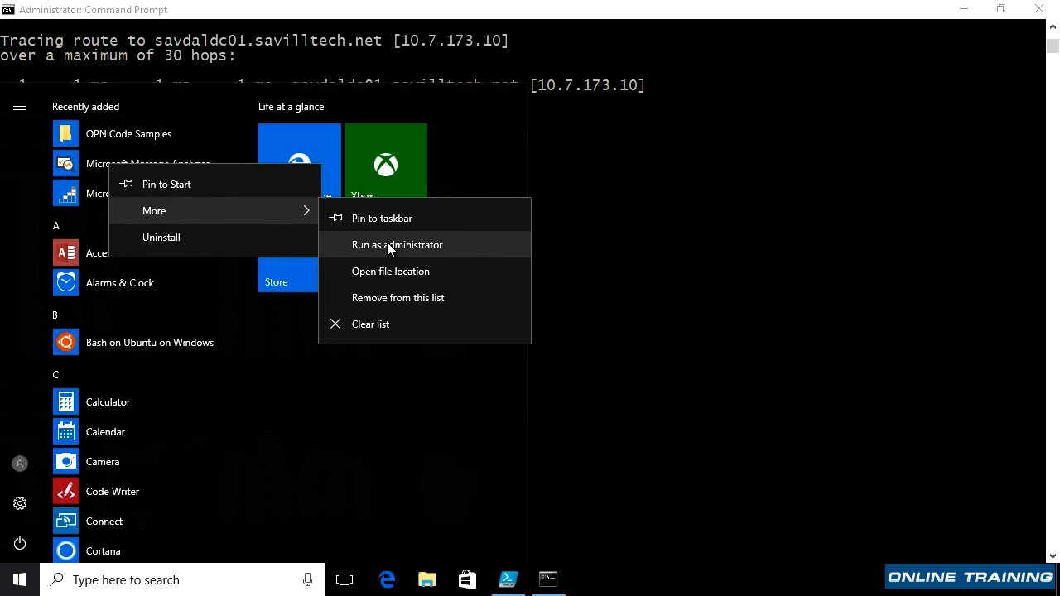
click(398, 245)
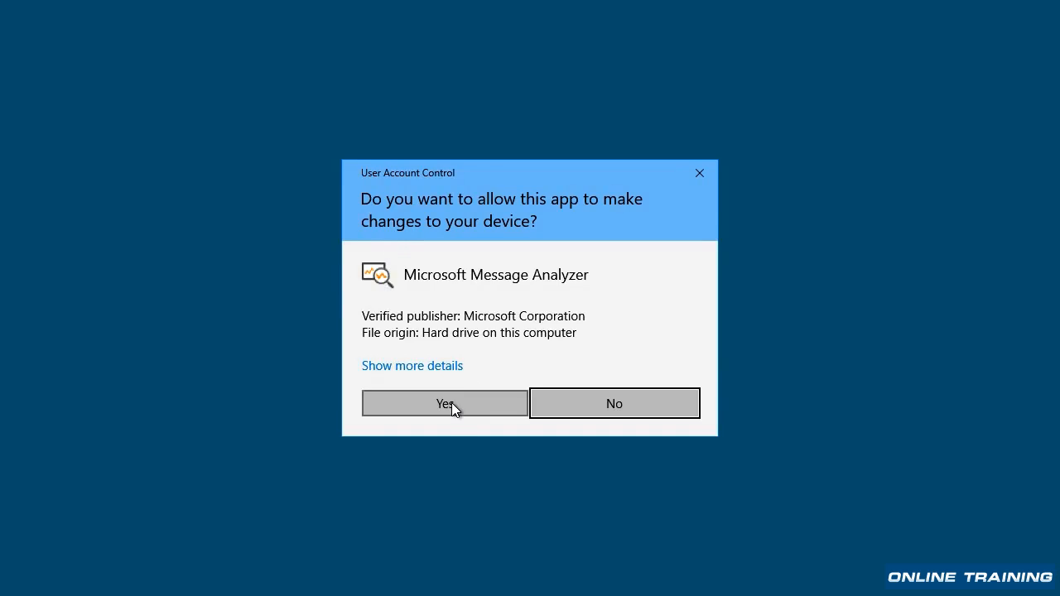
click(443, 403)
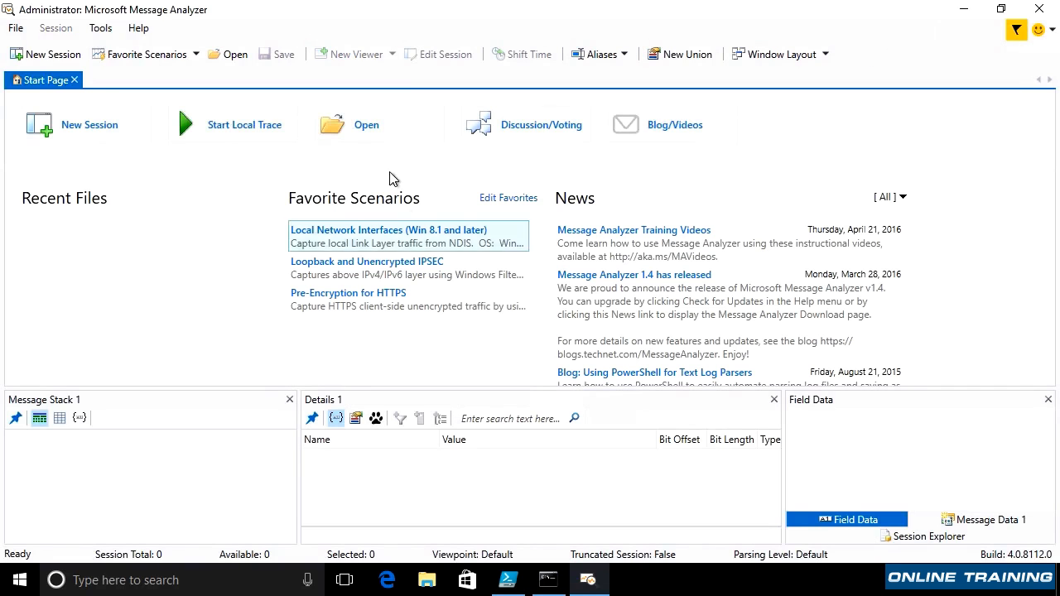
mouse_move(236, 141)
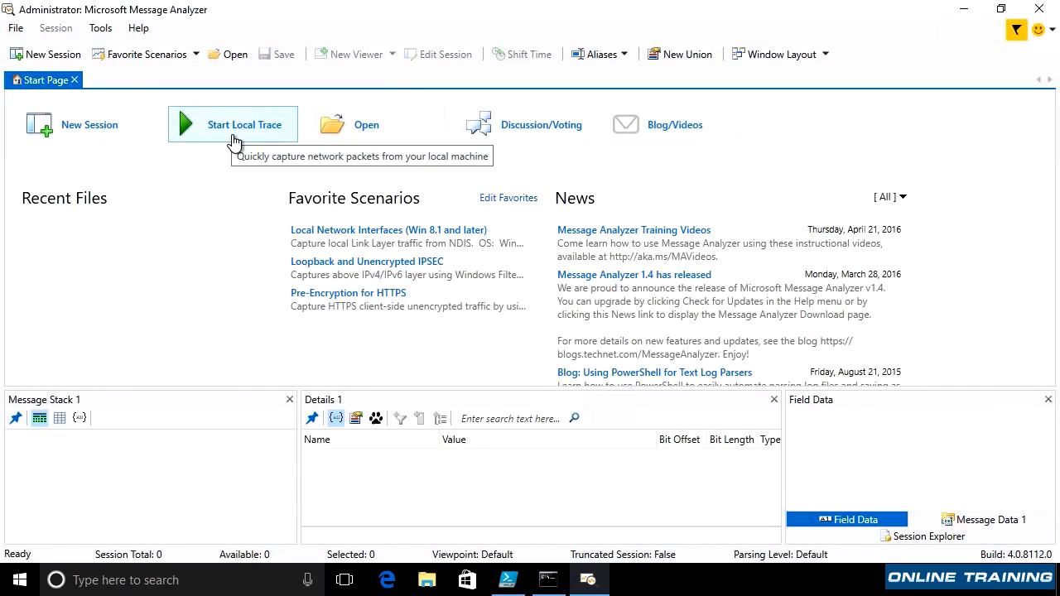
Start a local trace capturing network messages from this machine.
click(232, 125)
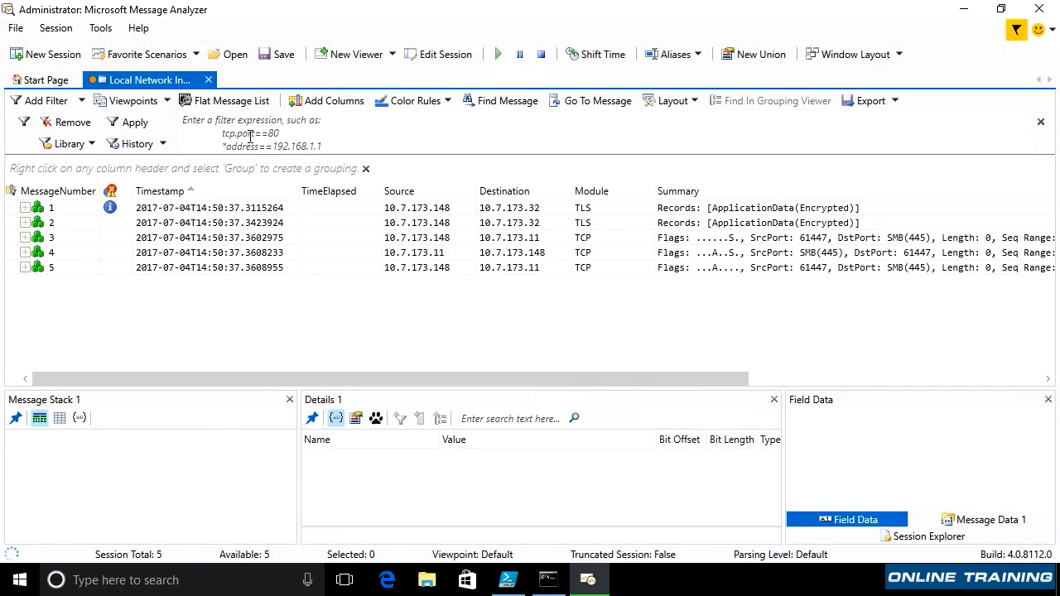
click(548, 580)
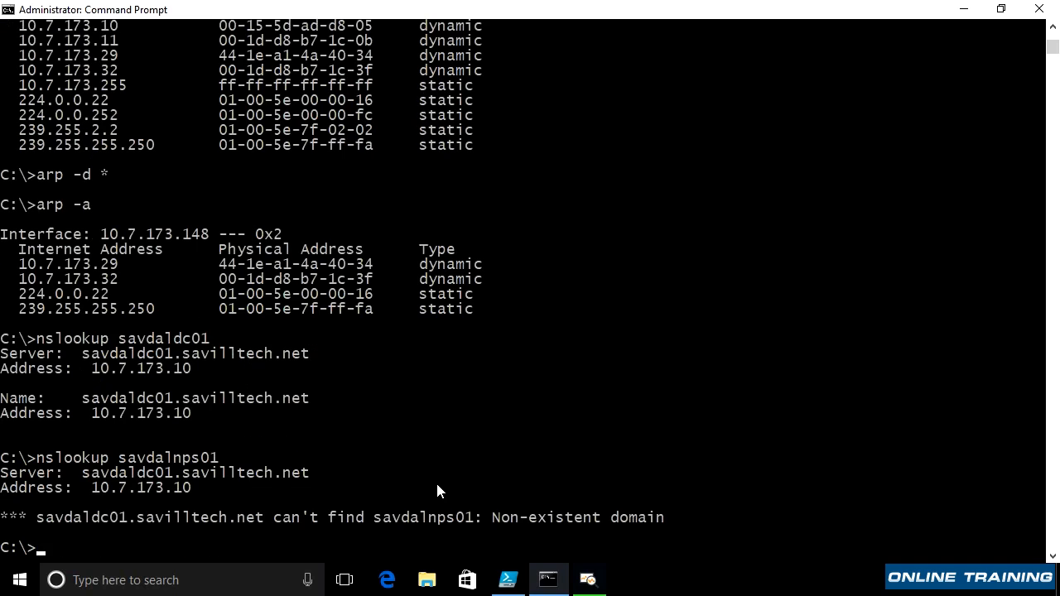
Look up savdalnps01 with nslookup, which fails as a non-existent domain.
text(nslookup savdalnps)
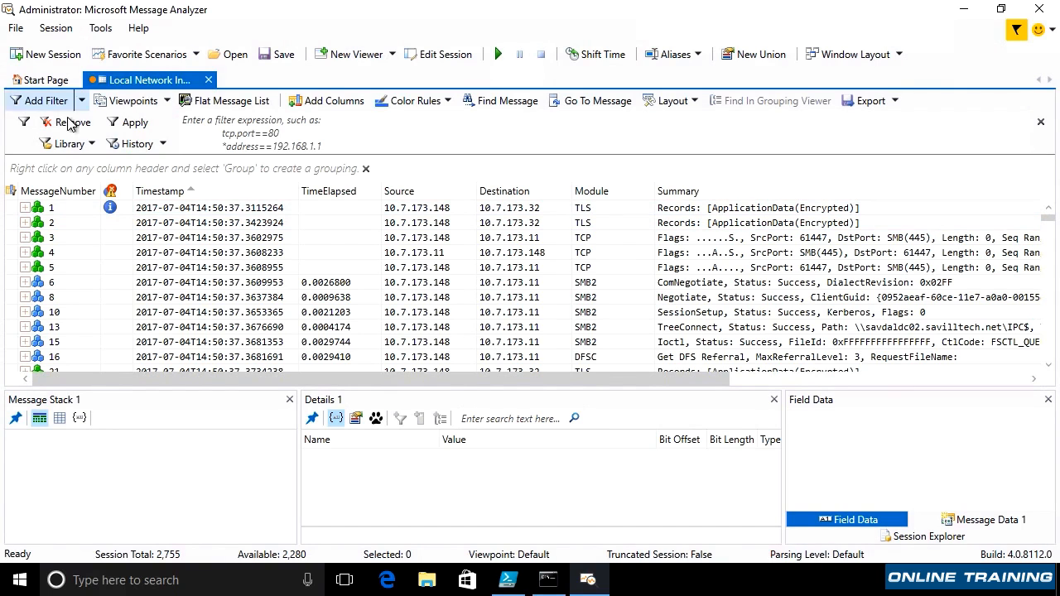
Browse the library of saved filter expressions.
click(68, 142)
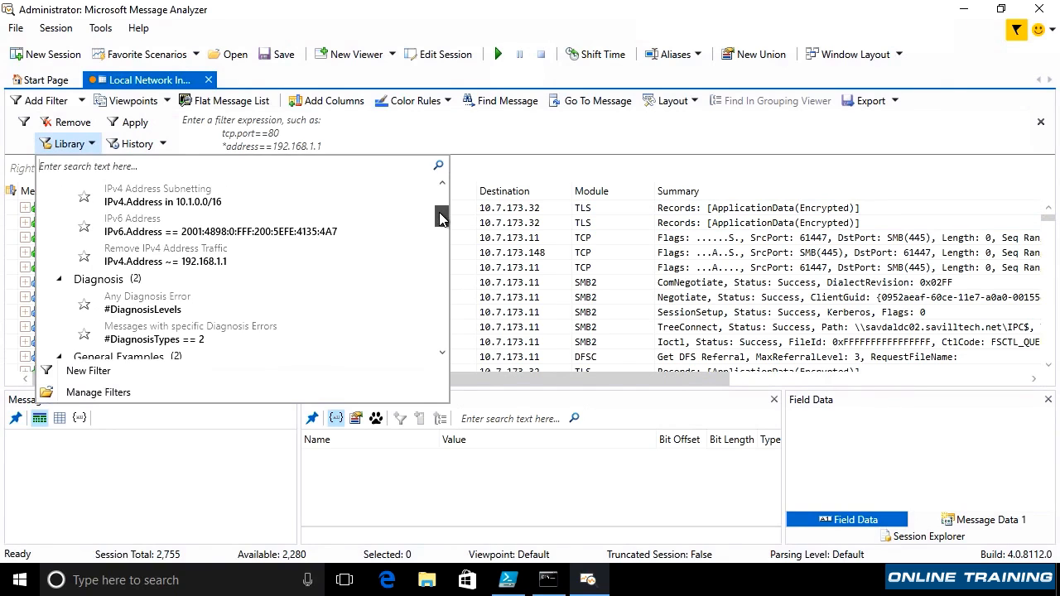
scroll(down, 3)
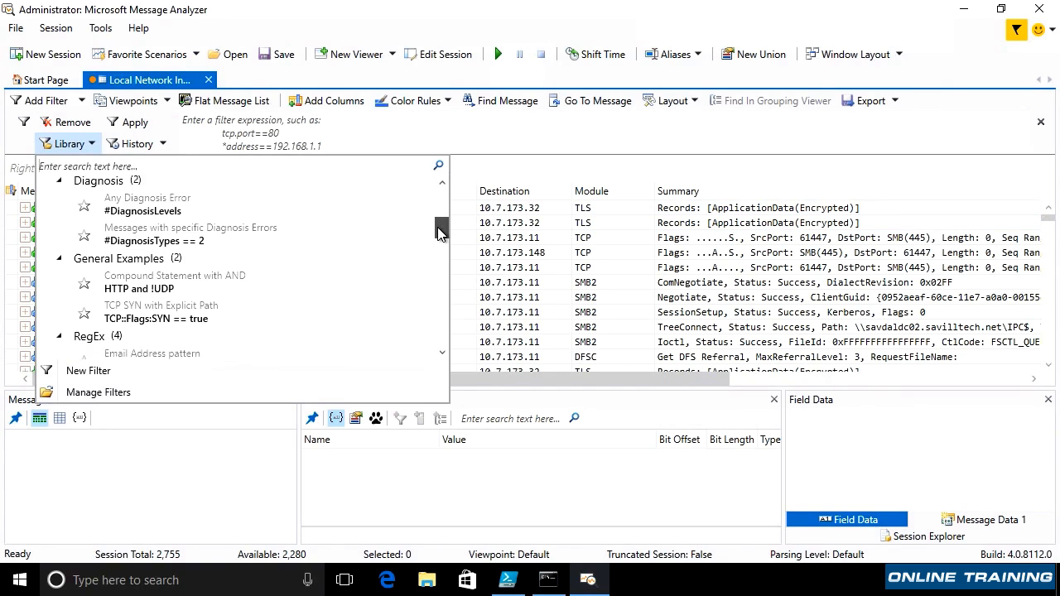
scroll(down, 3)
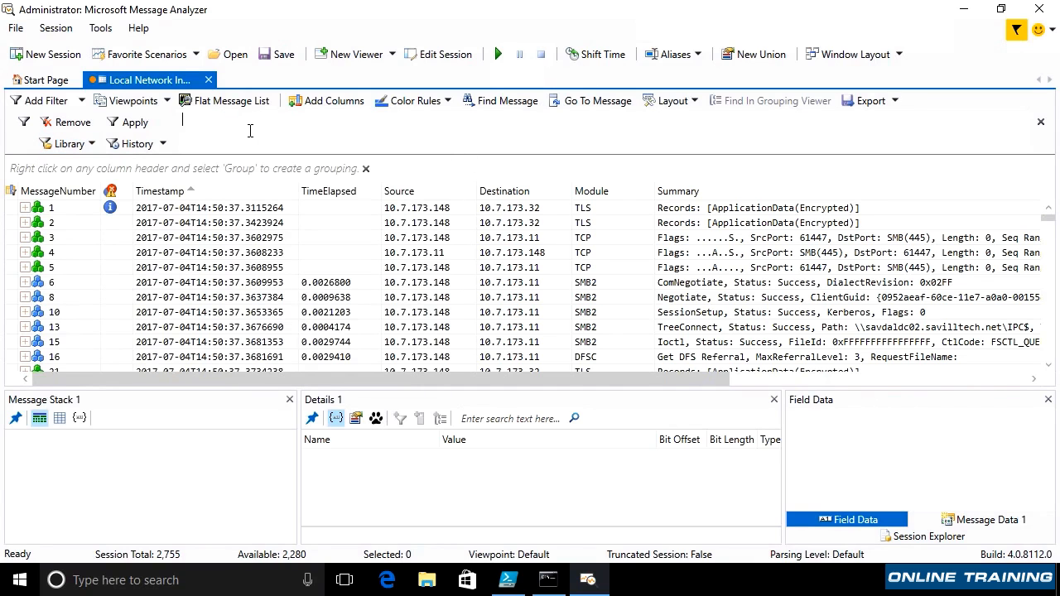
Filter the trace to DNS, leaving 13 of 2,755 messages.
text(DN)
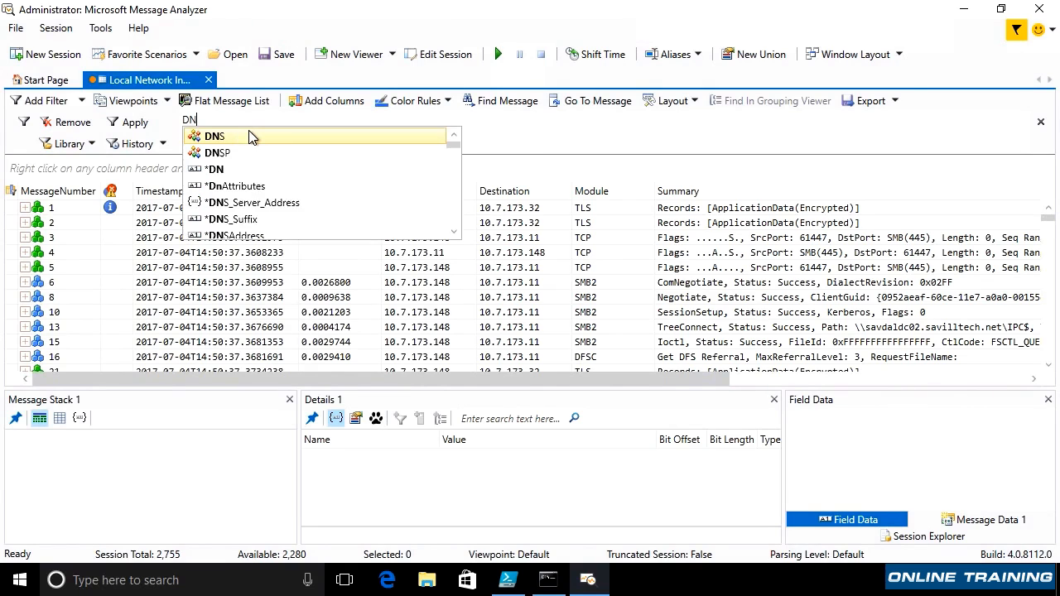
click(216, 136)
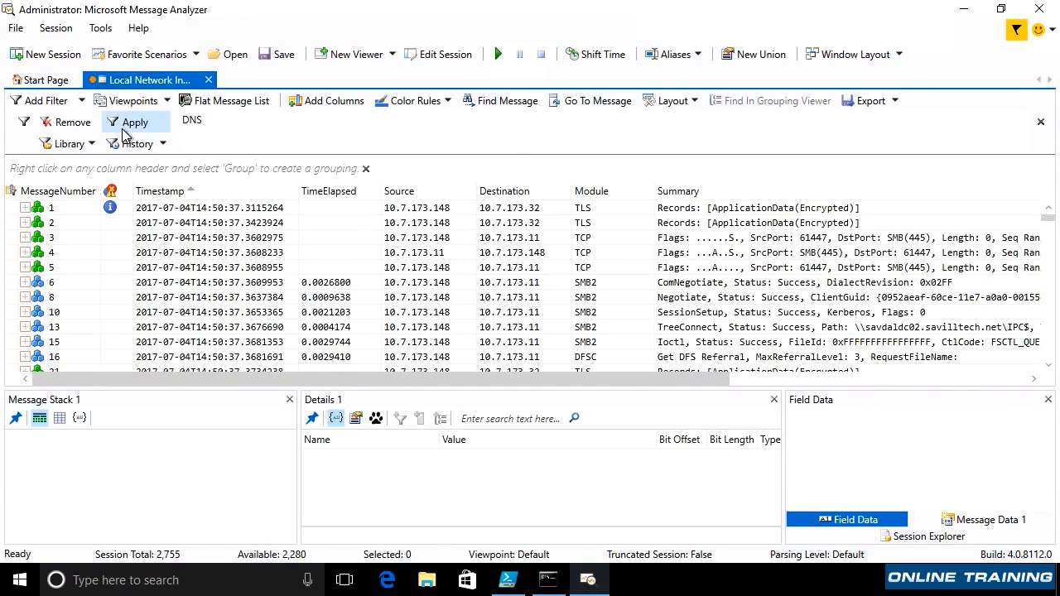
click(134, 122)
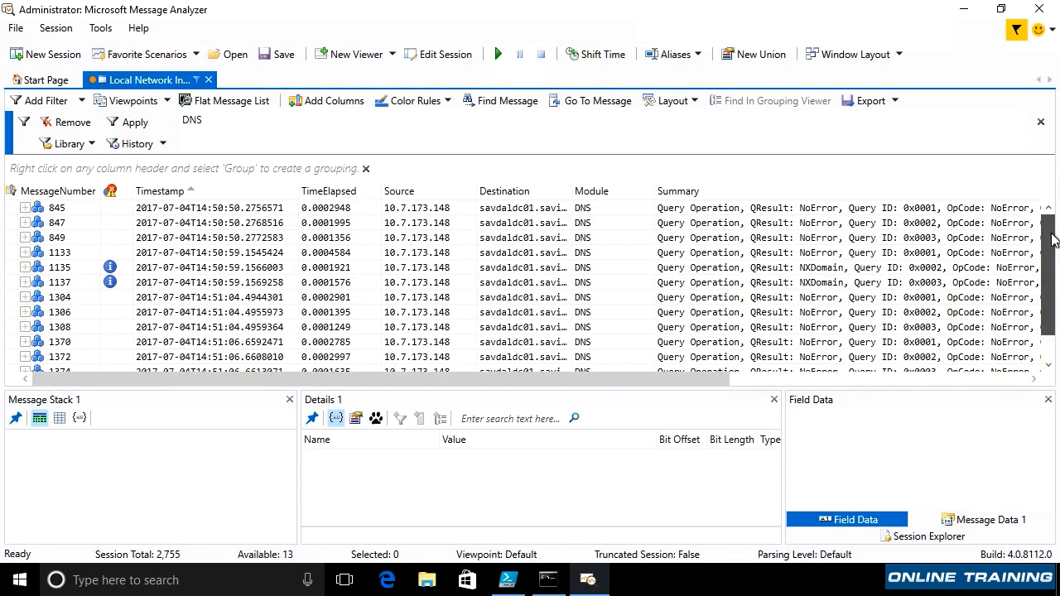
Select DNS response message 848 from the message stack.
scroll(right, 3)
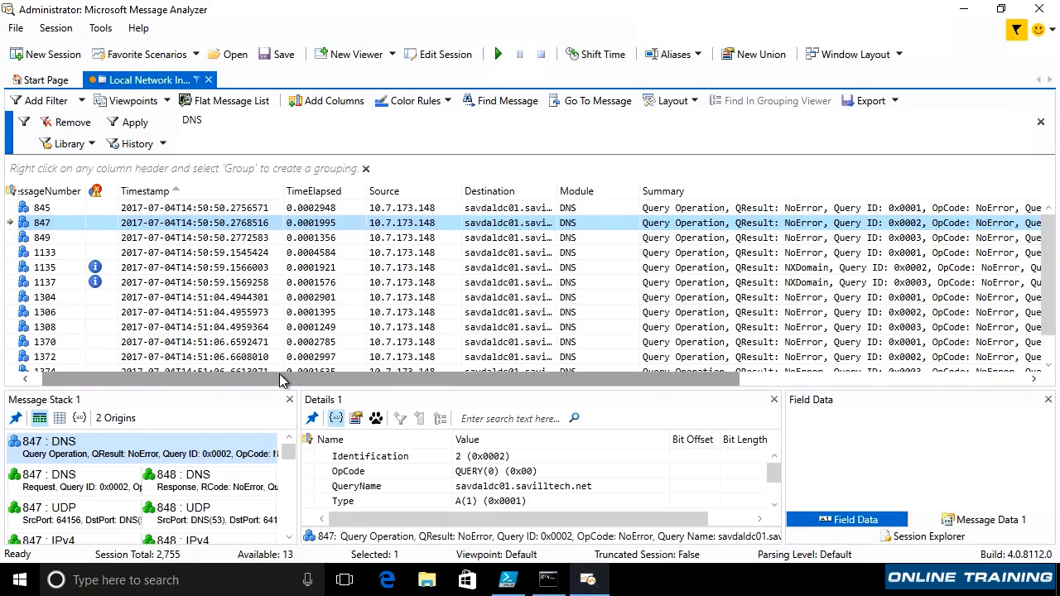
mouse_move(114, 474)
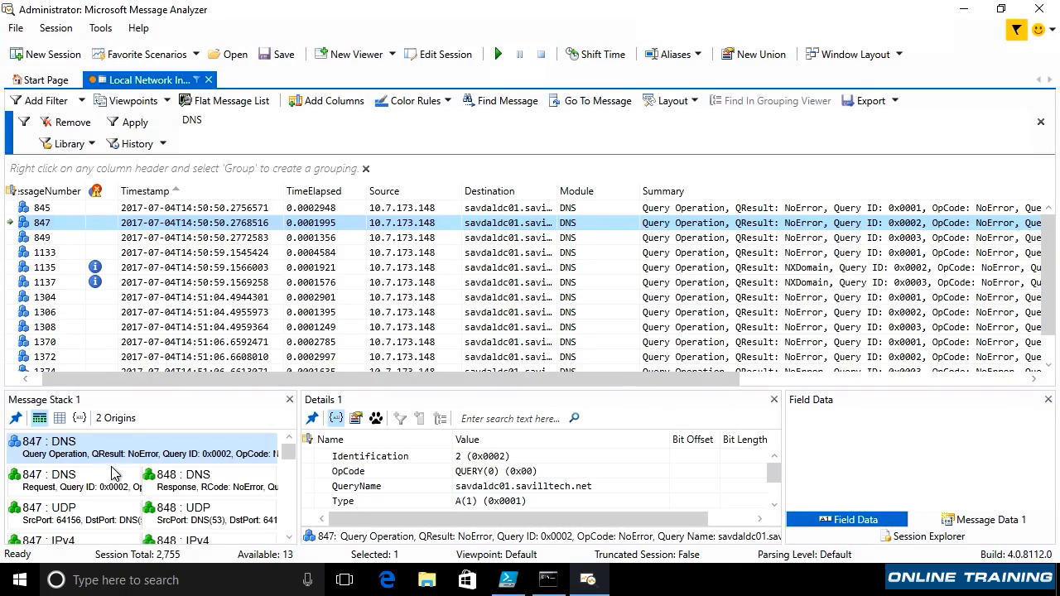
mouse_move(83, 493)
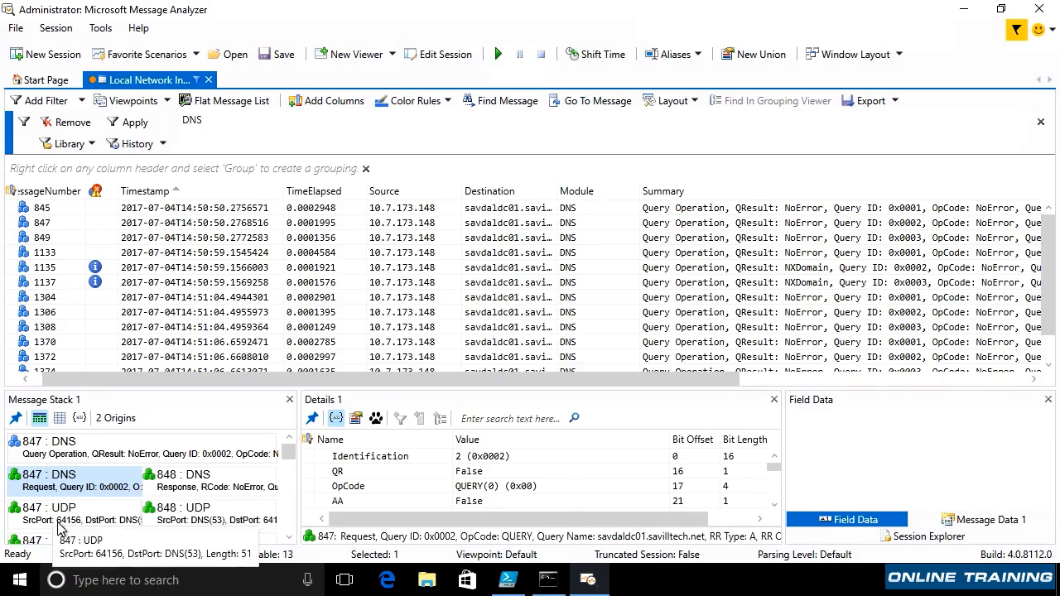
click(199, 480)
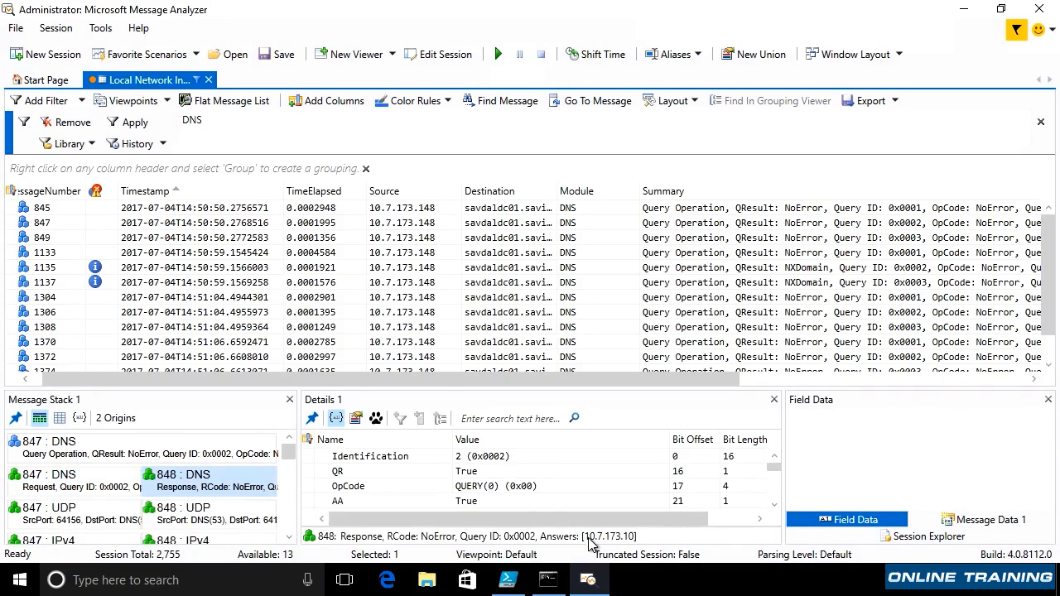
scroll(down, 3)
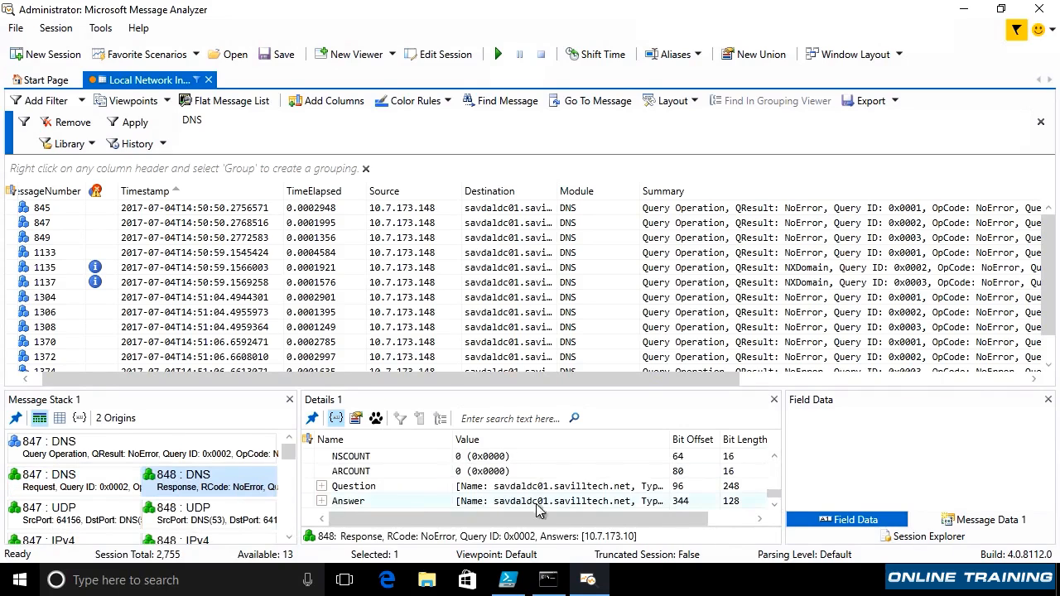
Expand Answer, record [0] and RData to show address 10.7.173.10.
click(321, 500)
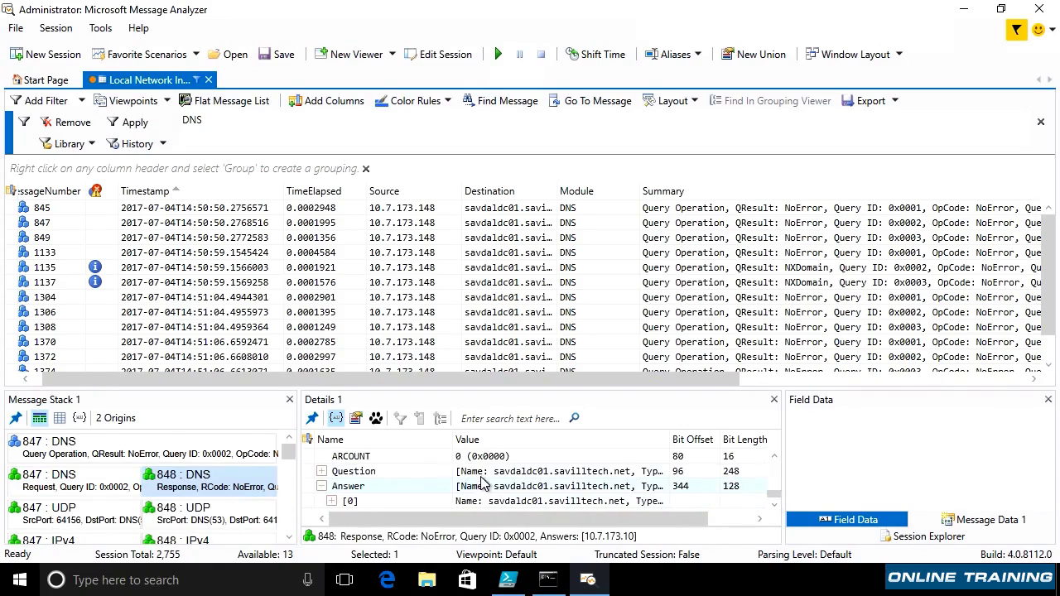
click(351, 500)
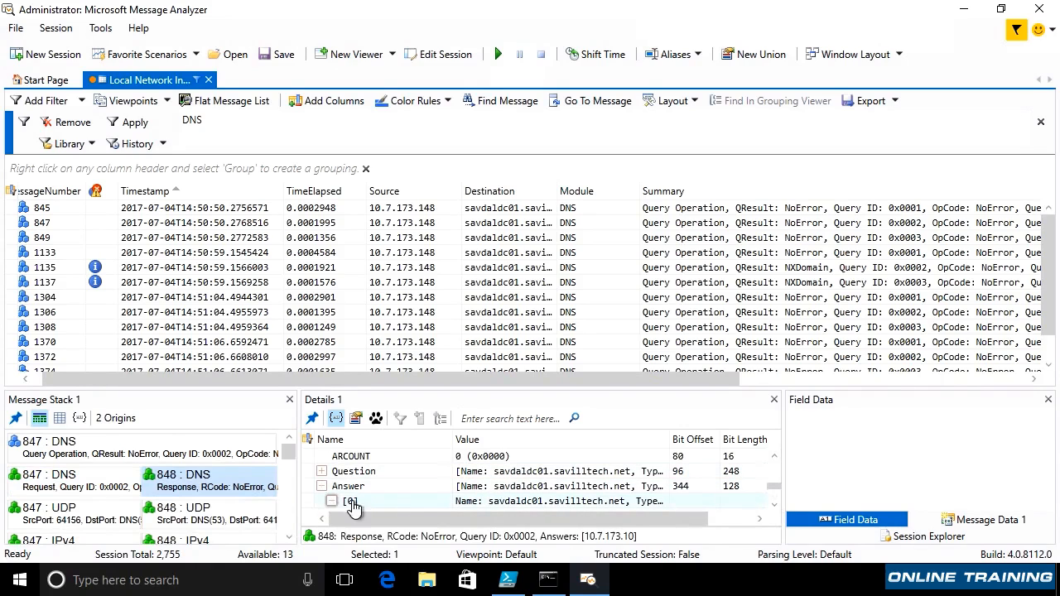
click(321, 500)
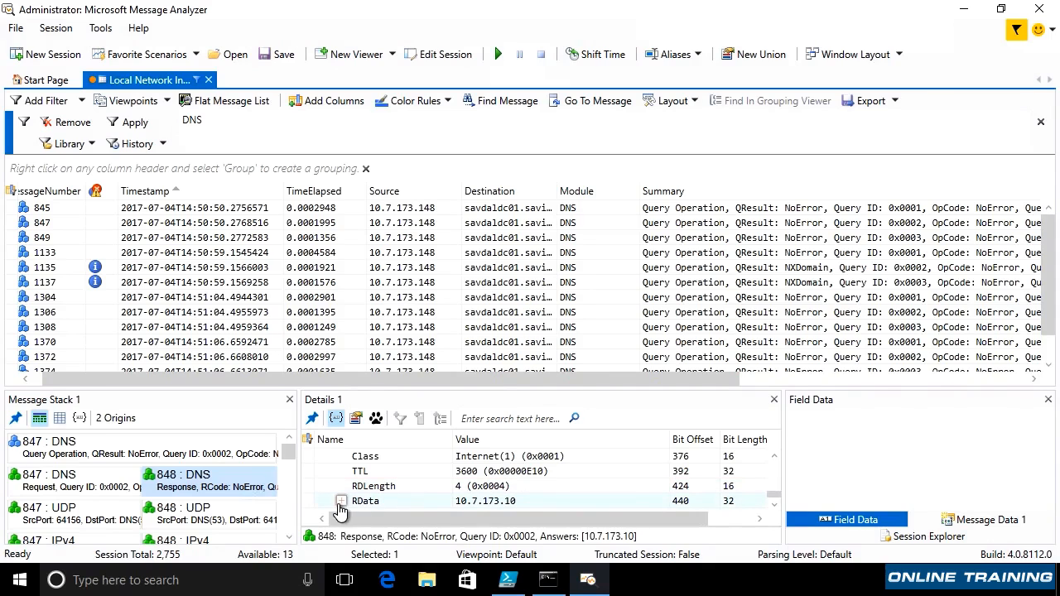
click(338, 500)
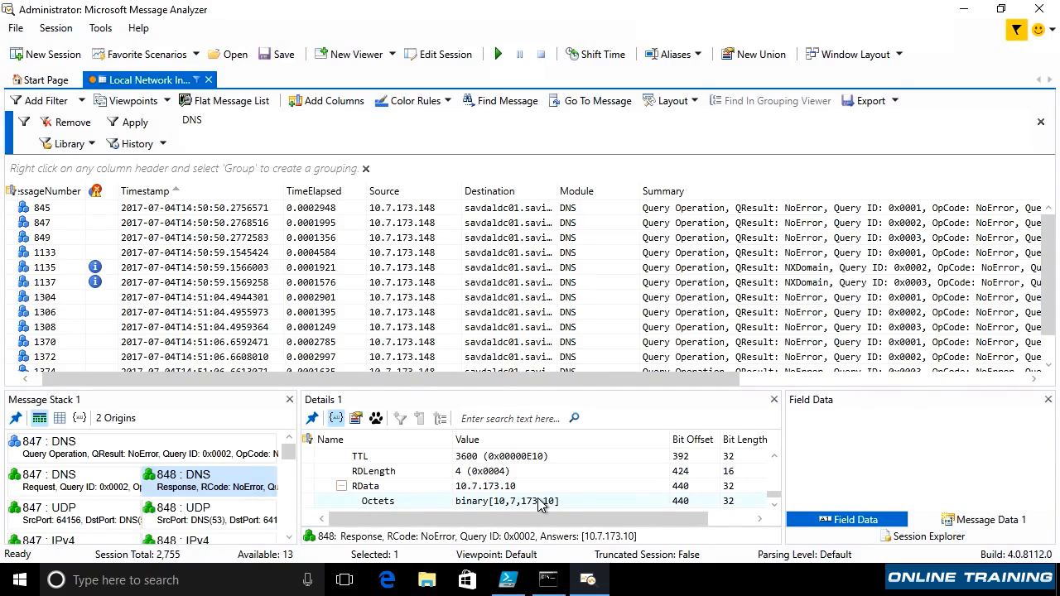